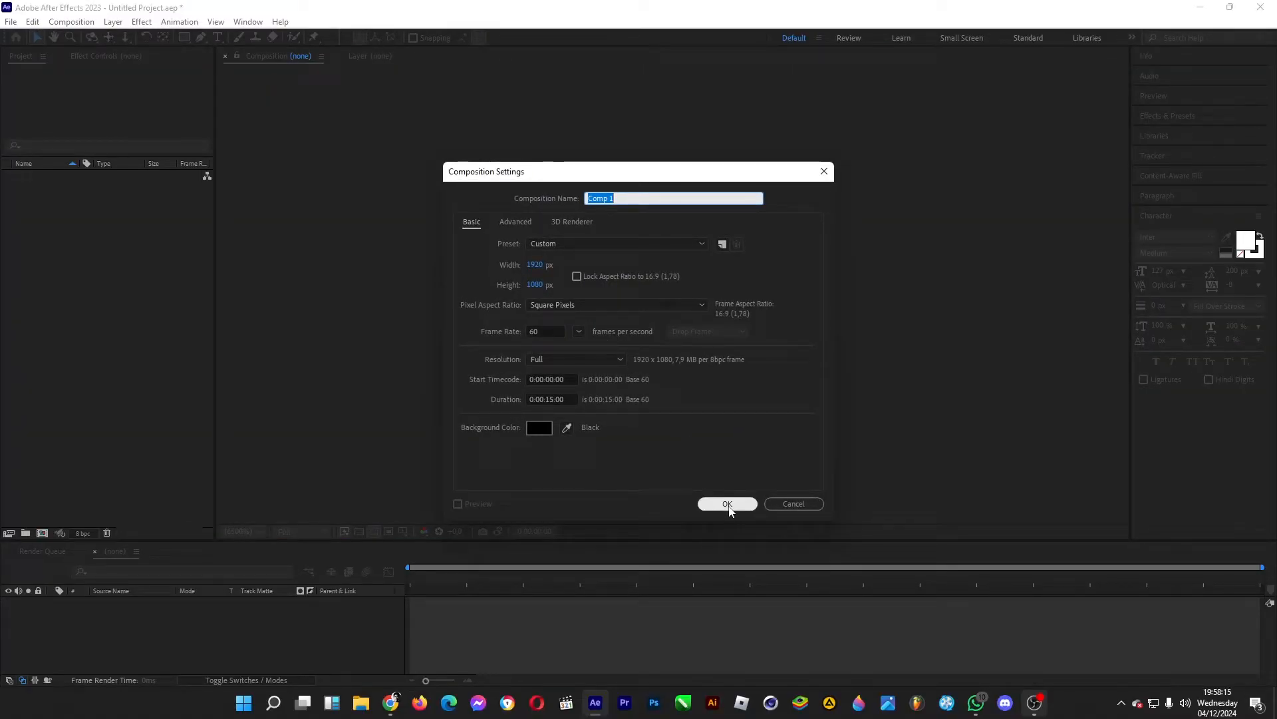
# Step: Confirm the 1920×1080, 60 fps composition and add a centred text layer reading 'Be'
pyautogui.click(726, 504)
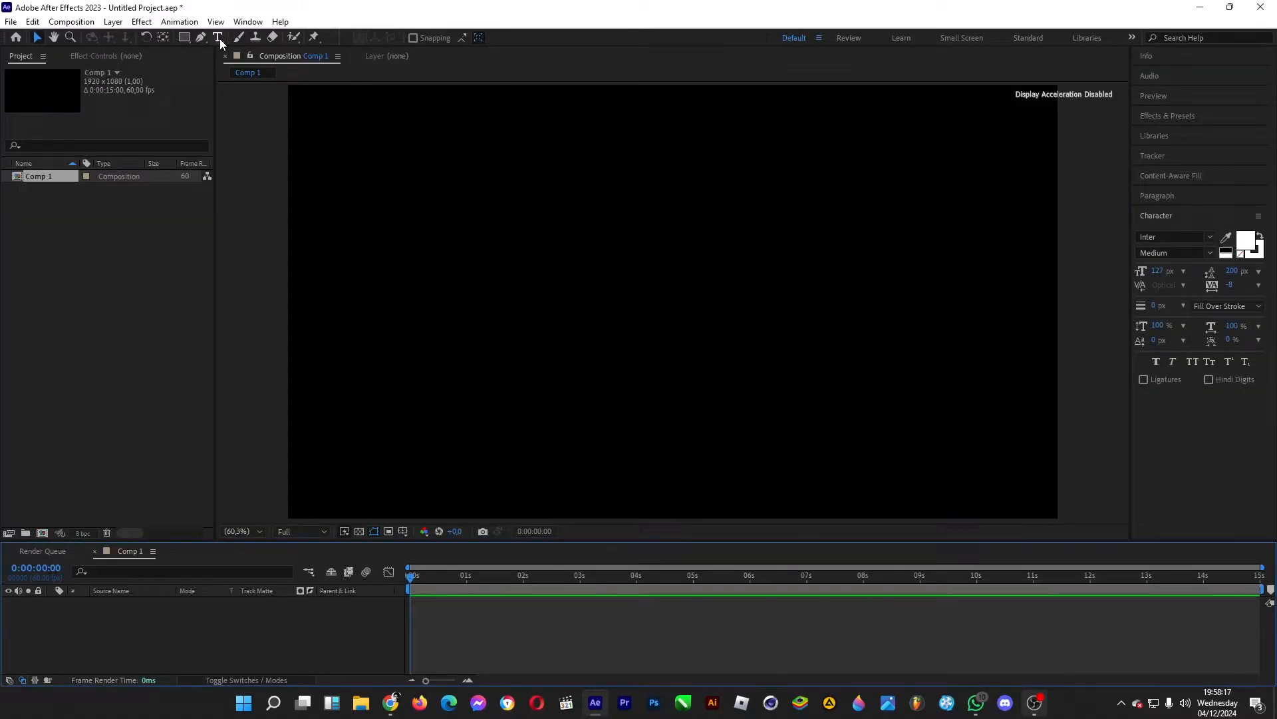
pyautogui.click(556, 331)
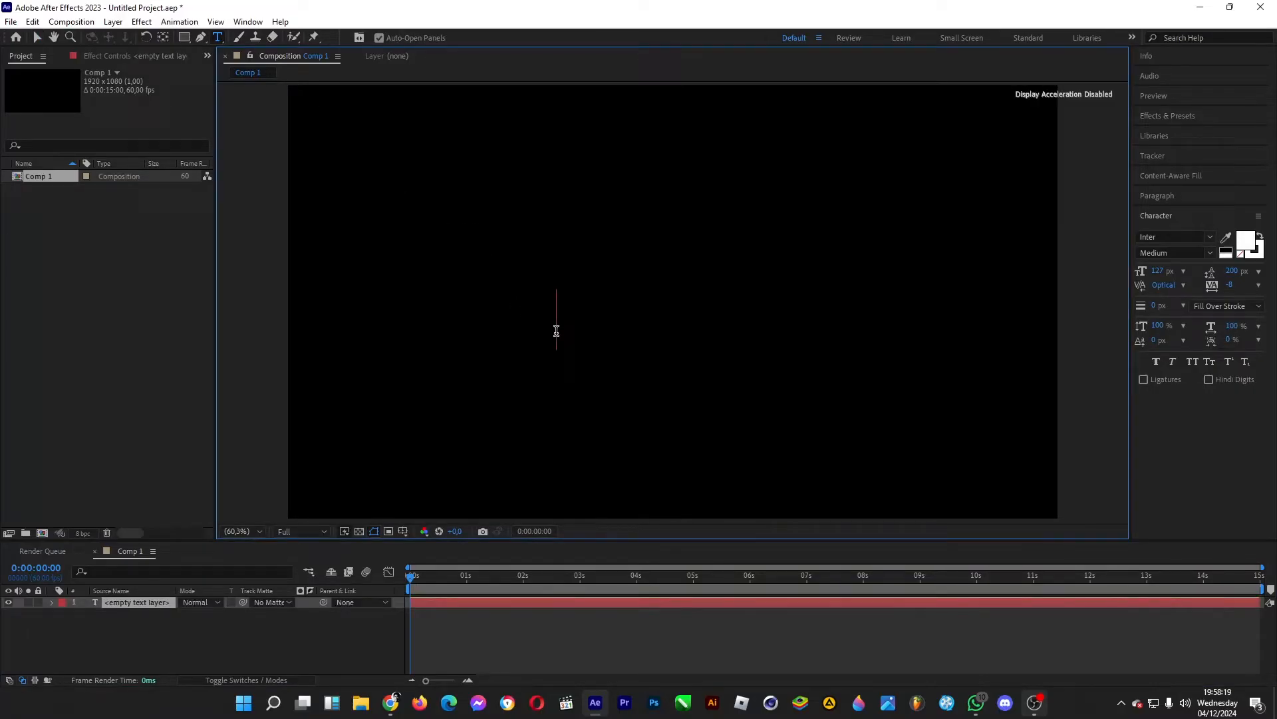
pyautogui.write('Be')
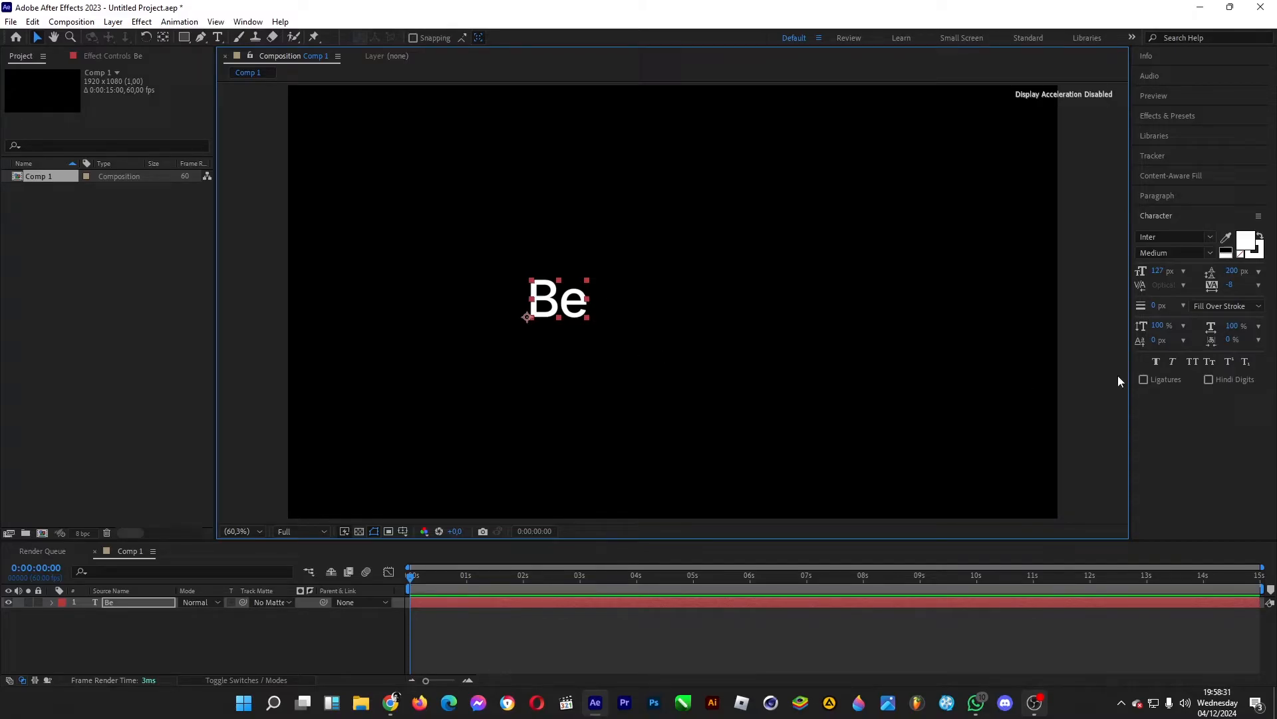
pyautogui.moveTo(664, 327)
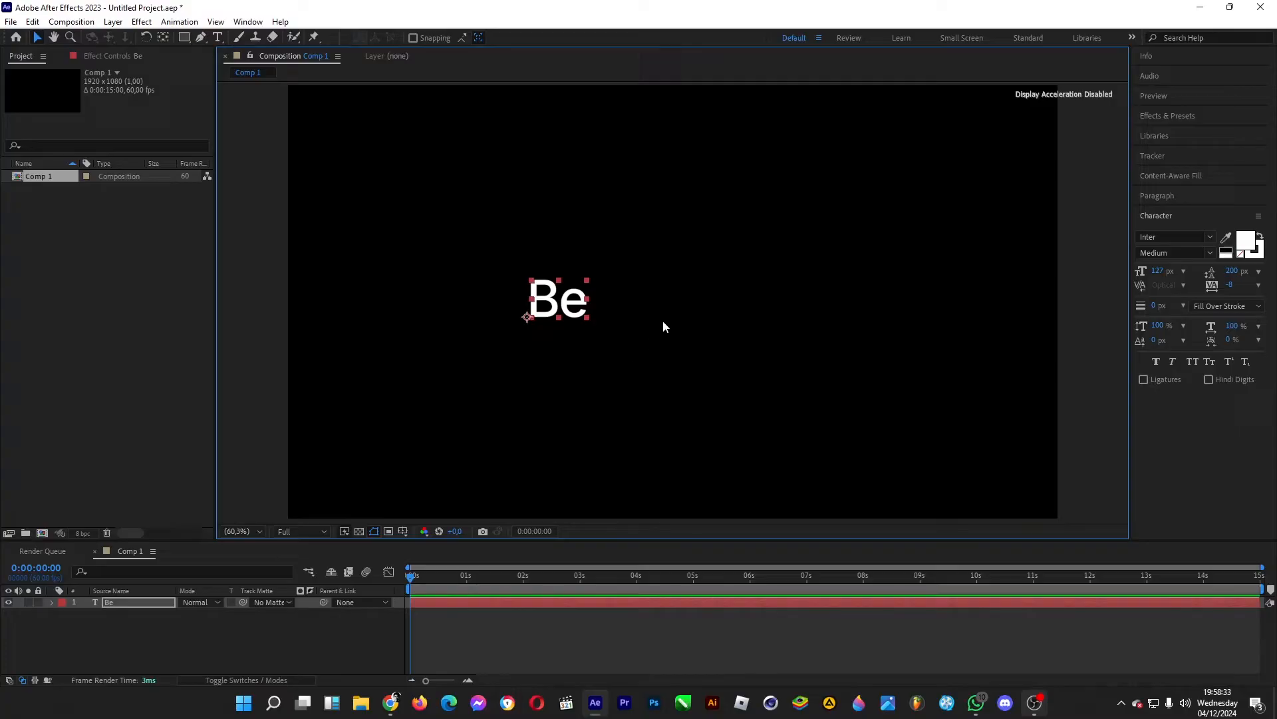
pyautogui.moveTo(689, 307)
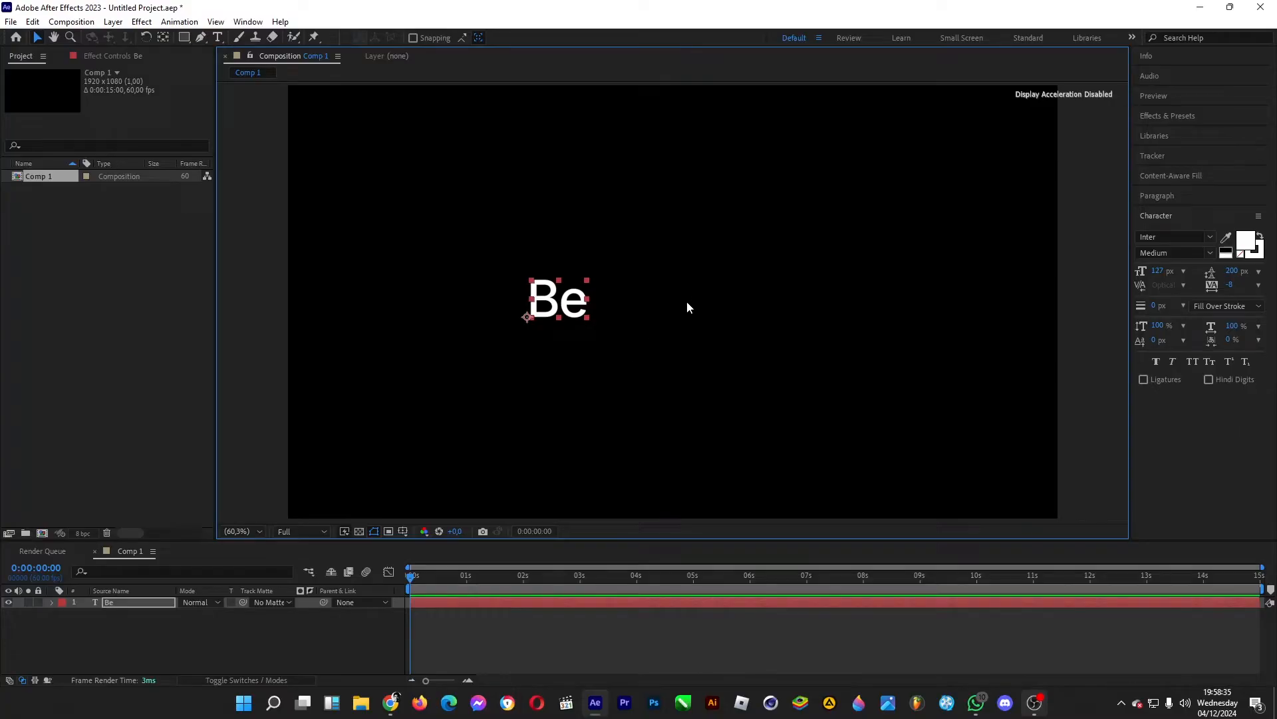
pyautogui.moveTo(689, 275)
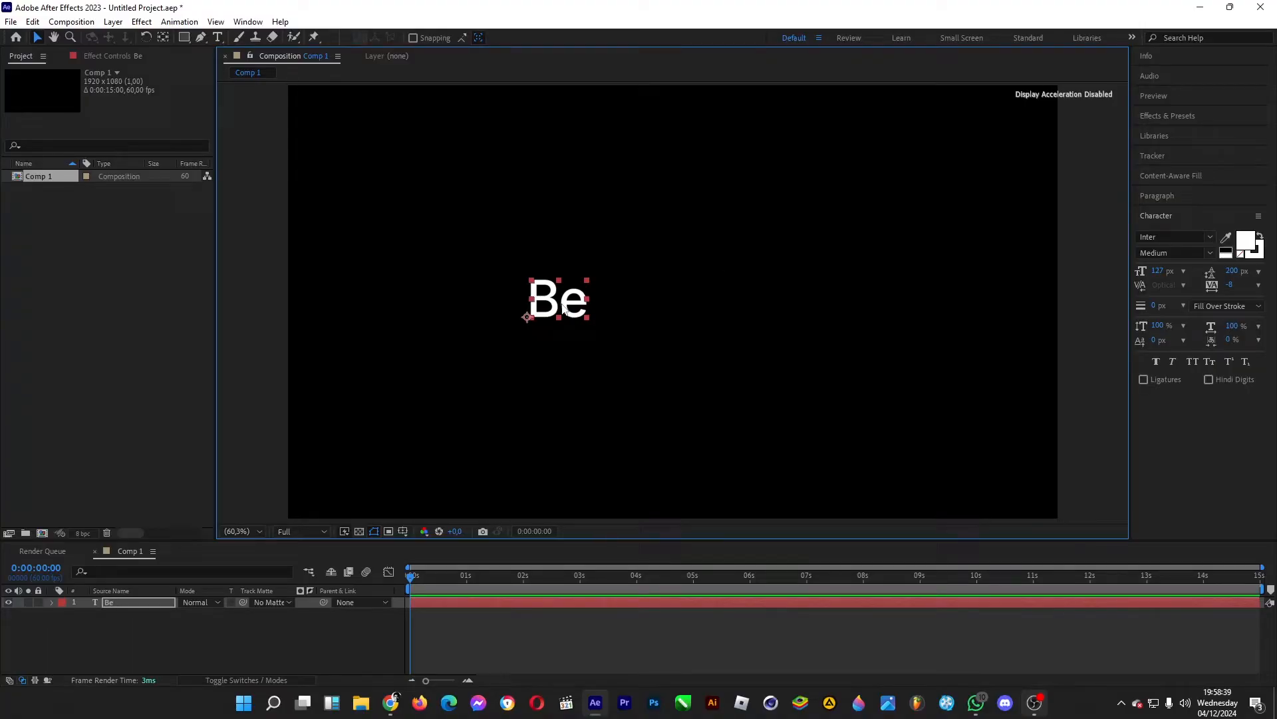
pyautogui.moveTo(552, 322)
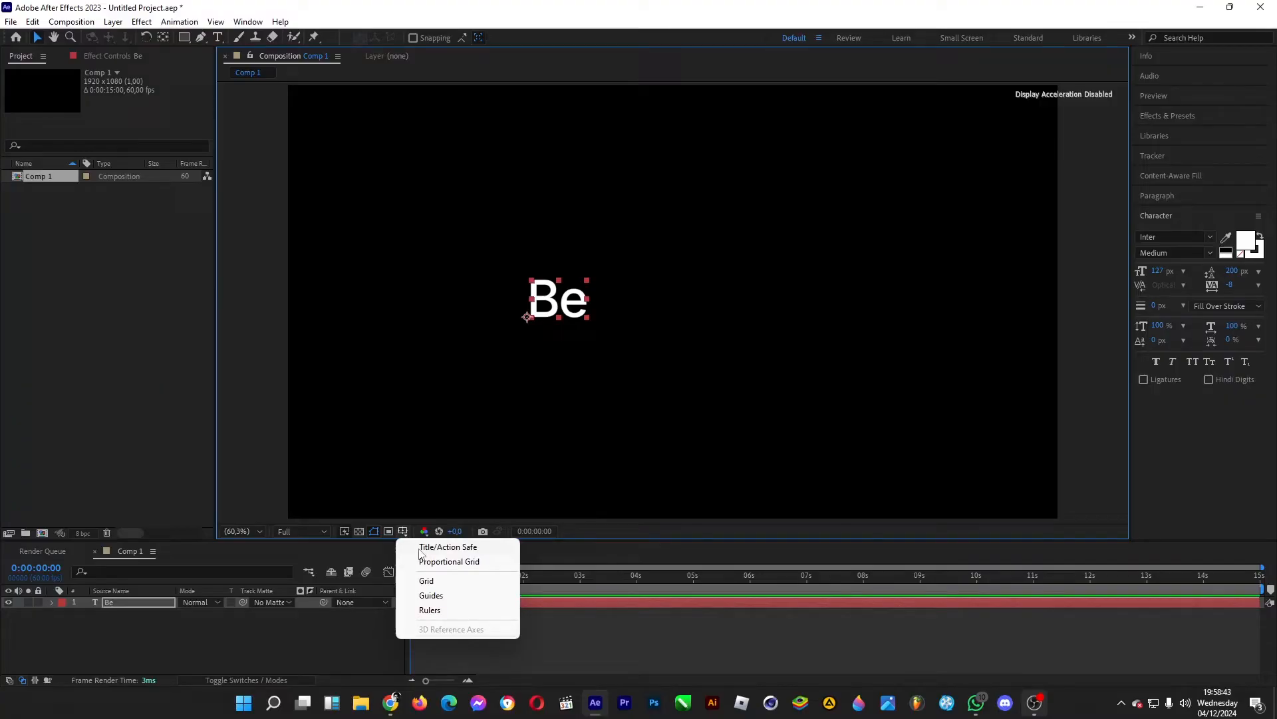
# Step: Show safe-area guides and duplicate the Be layer as a Bold copy
pyautogui.click(425, 580)
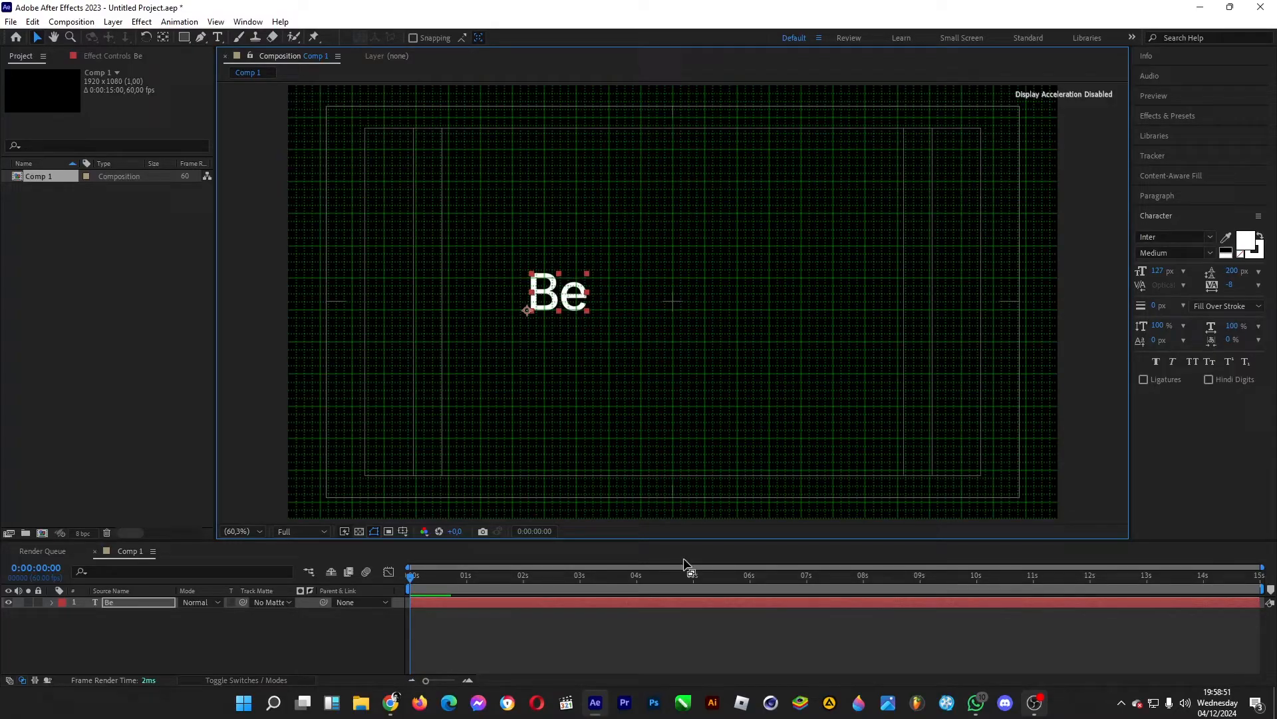
pyautogui.press('ctrl+d')
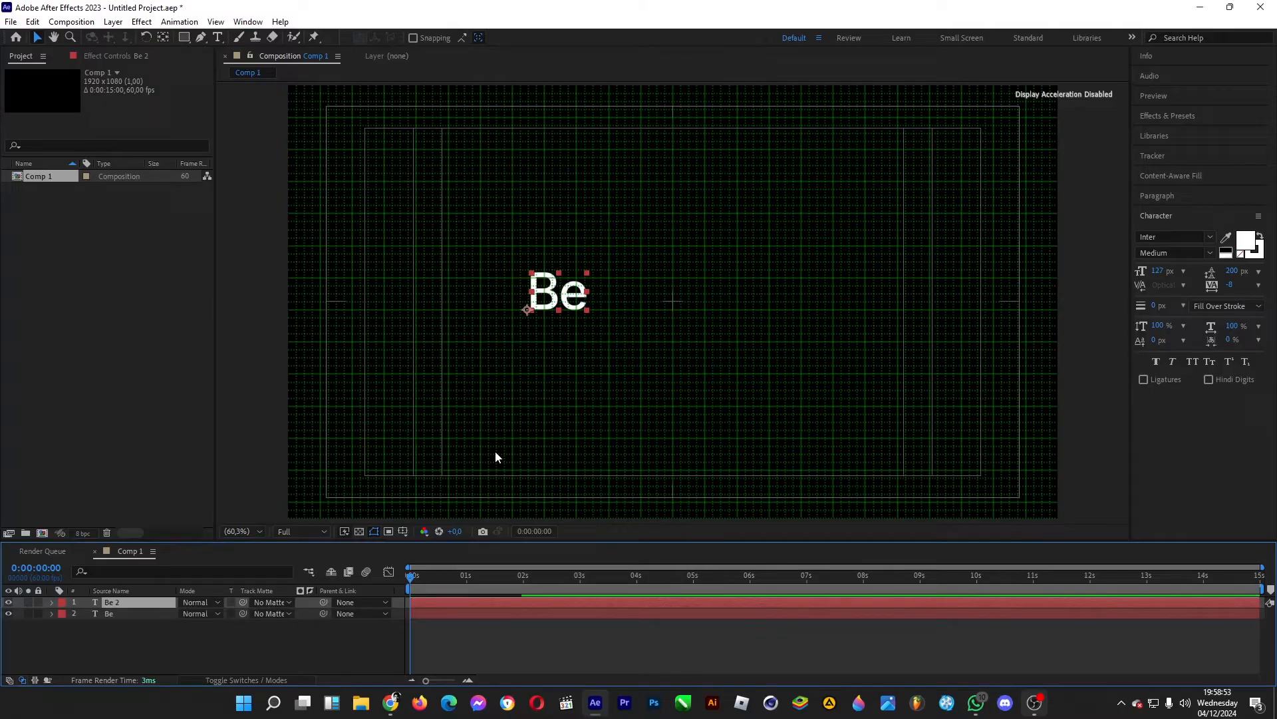
pyautogui.click(1173, 253)
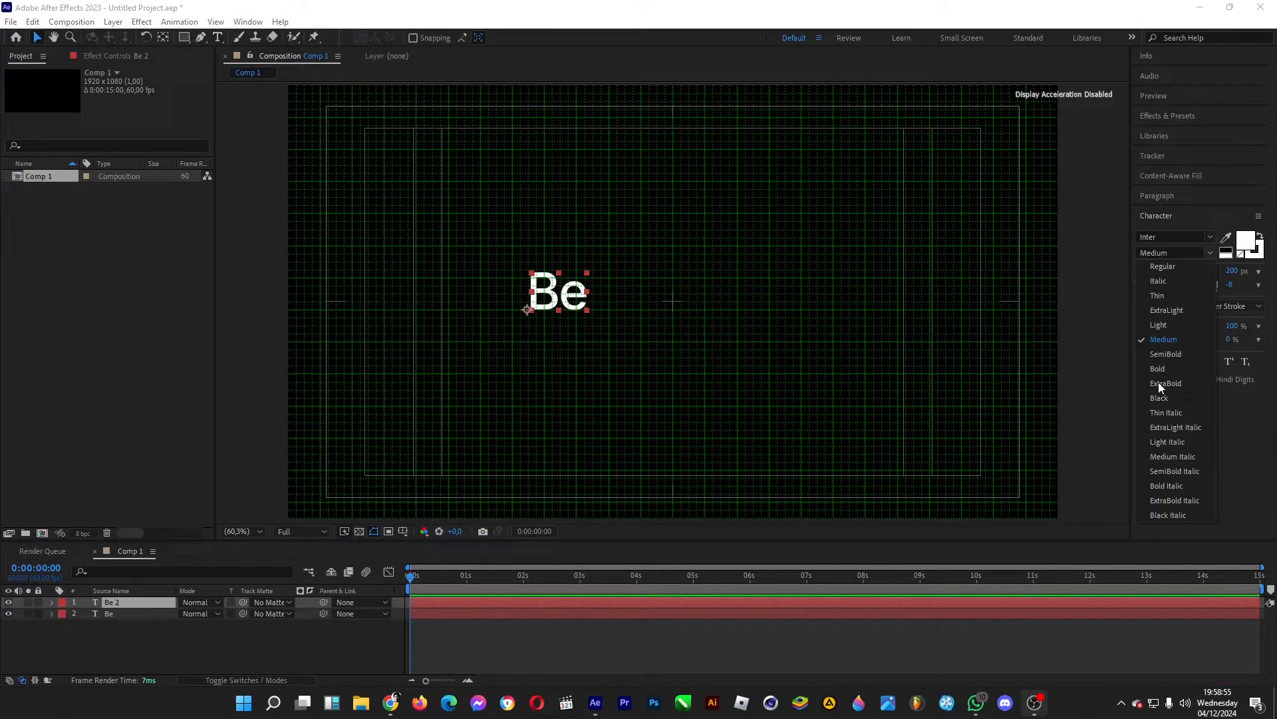
pyautogui.click(1157, 368)
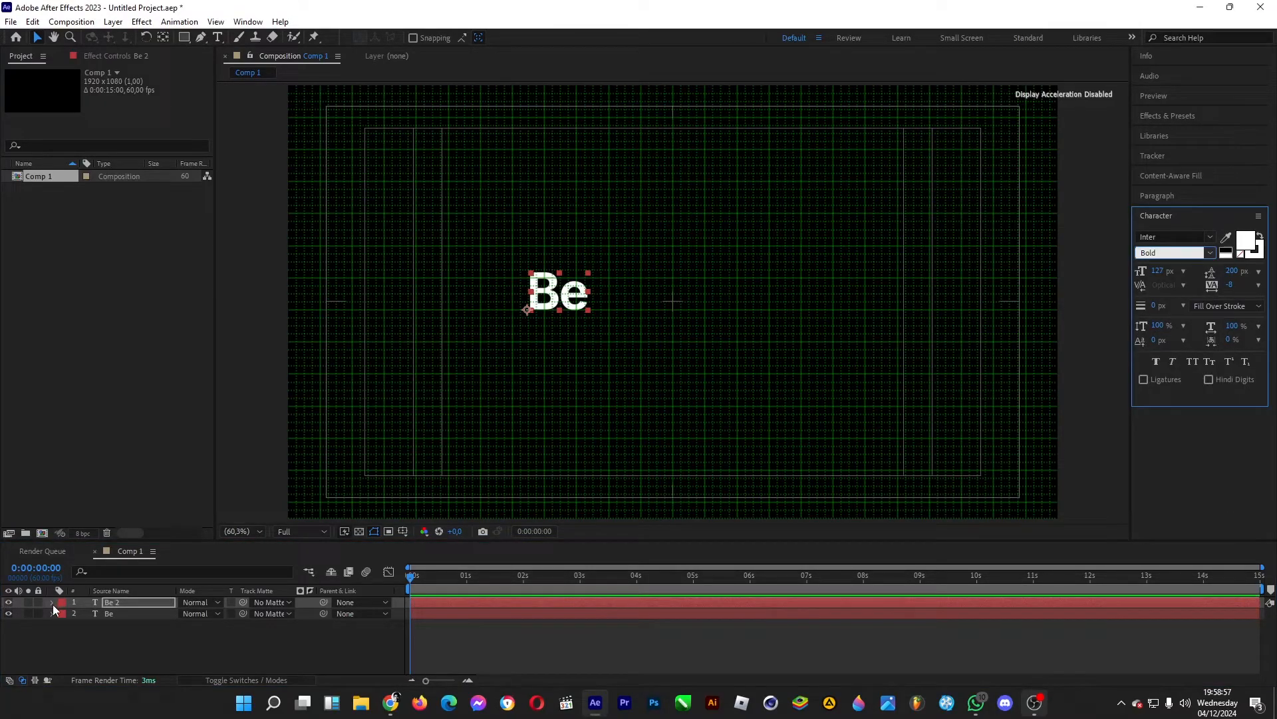
pyautogui.click(64, 613)
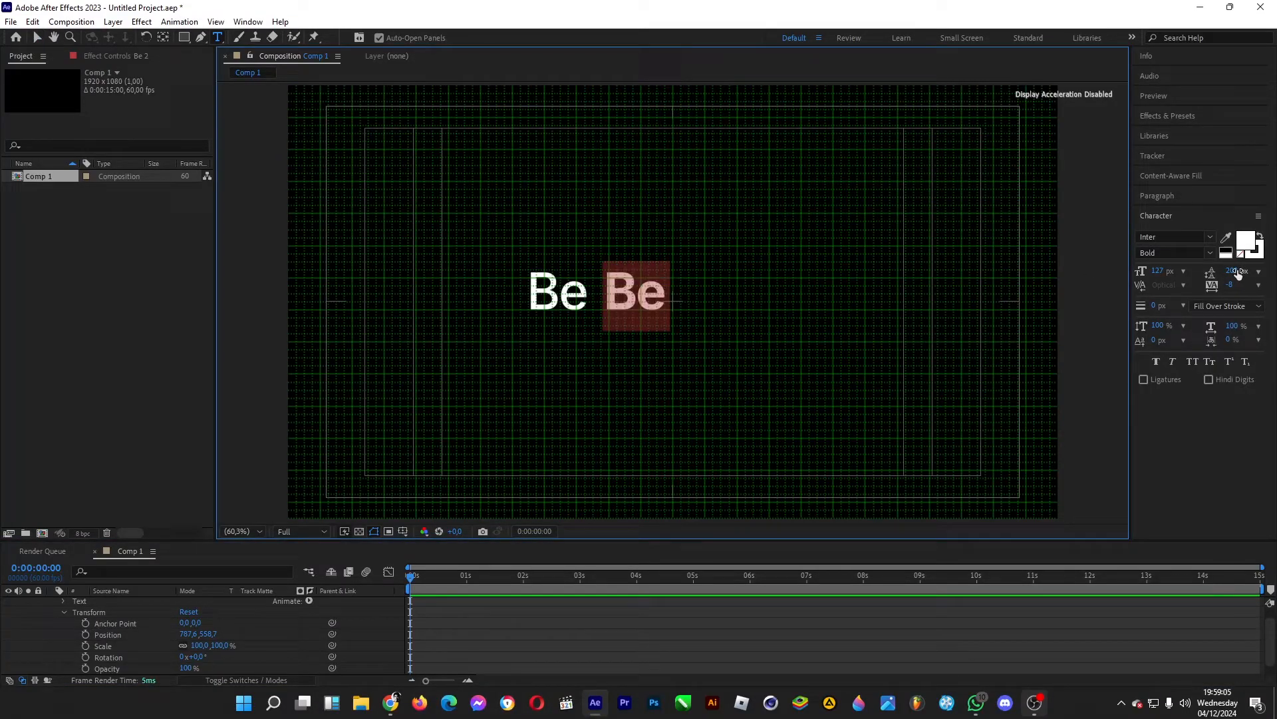
pyautogui.moveTo(721, 334)
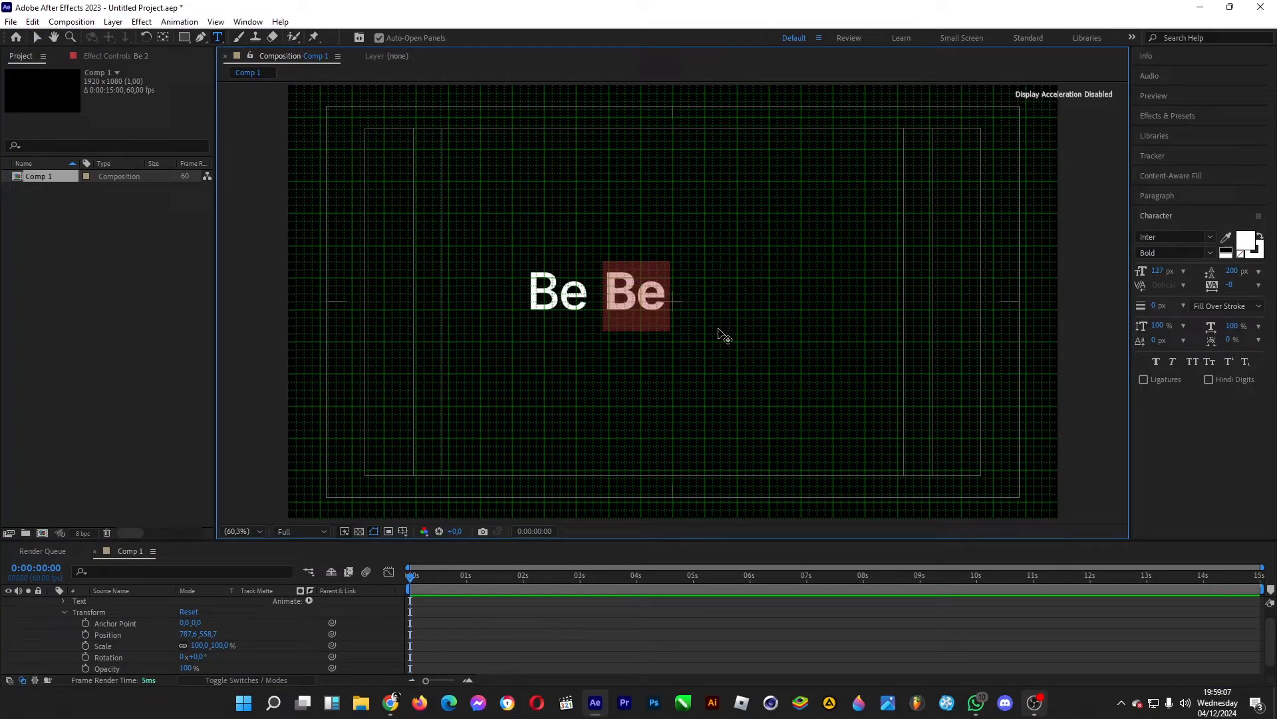
pyautogui.moveTo(851, 263)
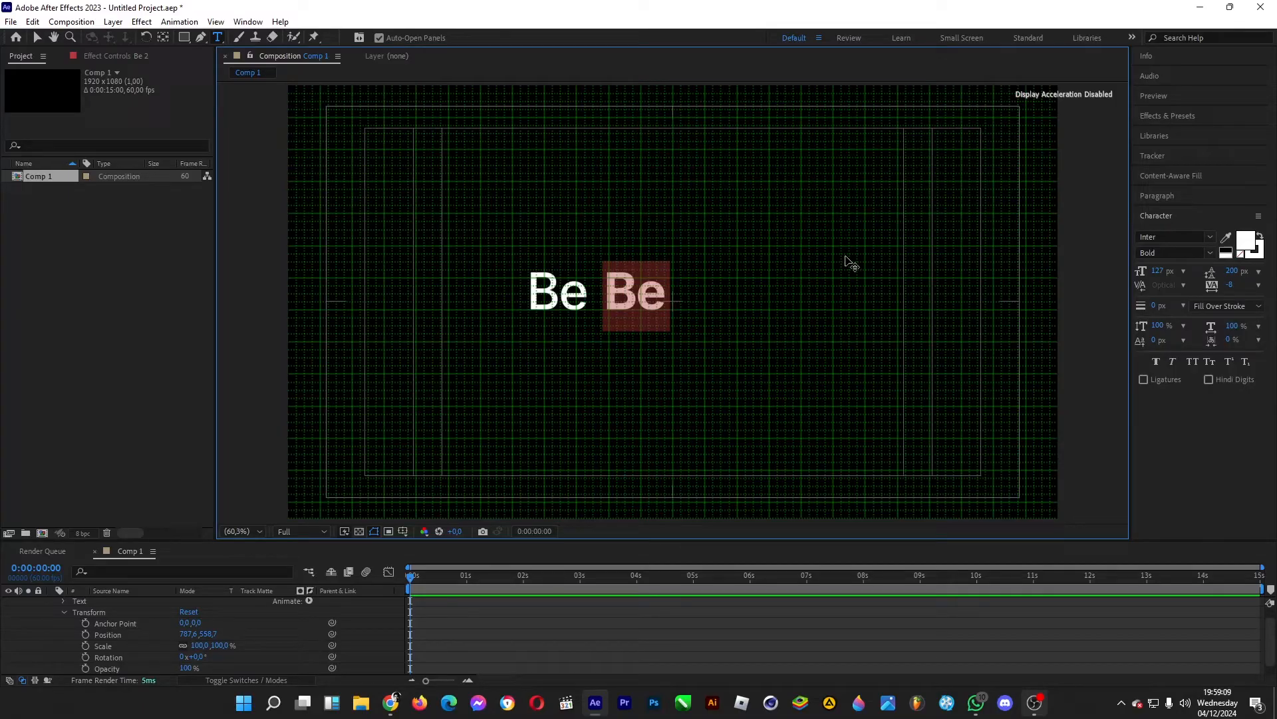
# Step: Type the stacked adjectives Happy, Confident, Nice and Kind, viewing at 50%
pyautogui.write('Happy')
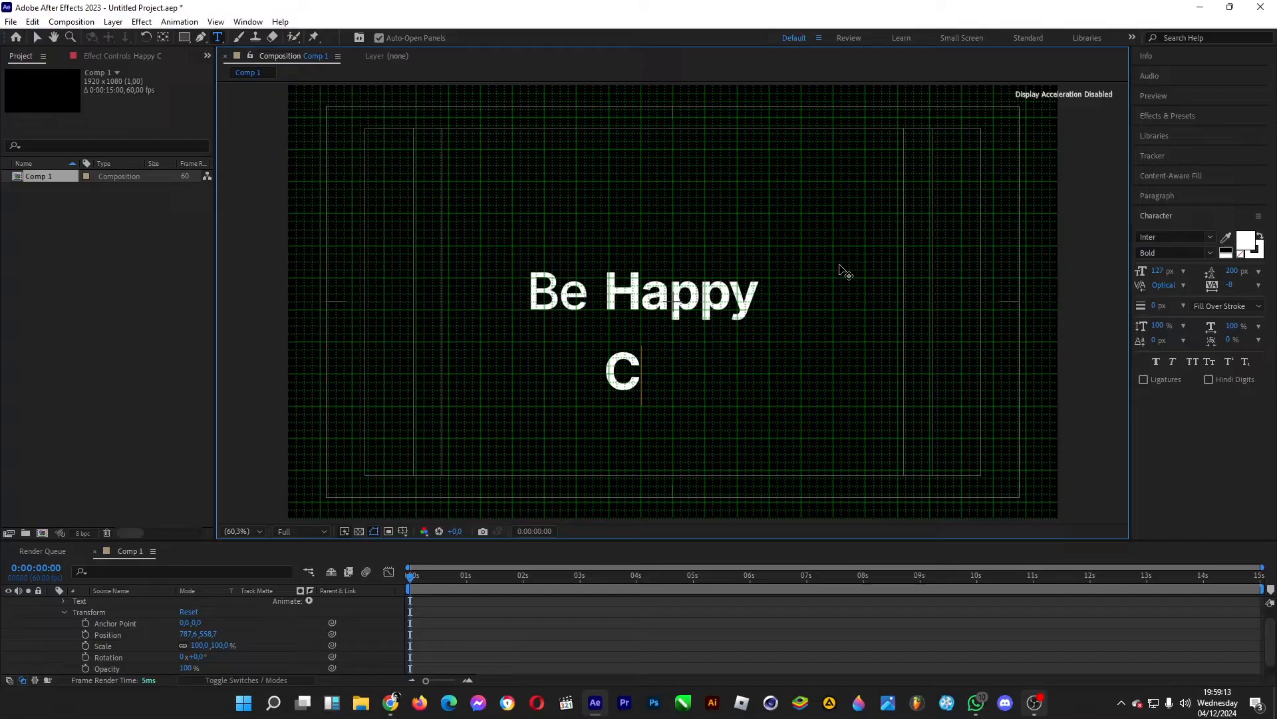
pyautogui.write('onfident')
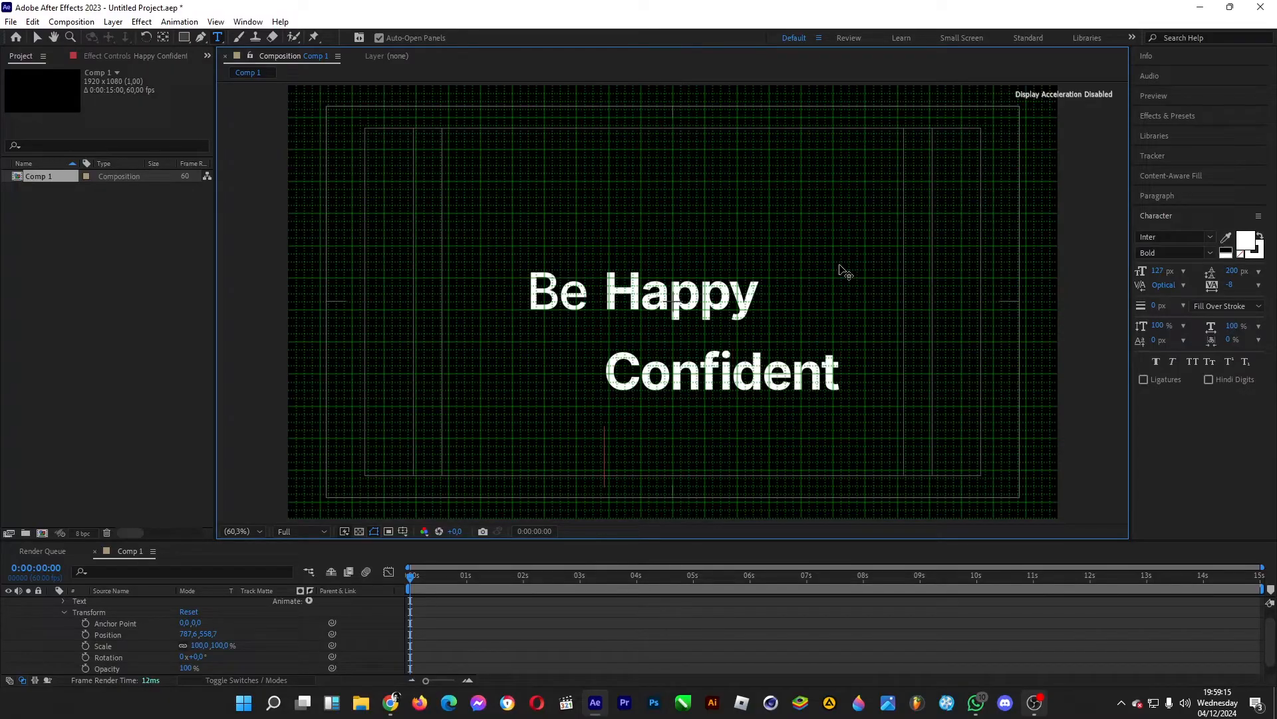
pyautogui.write('N')
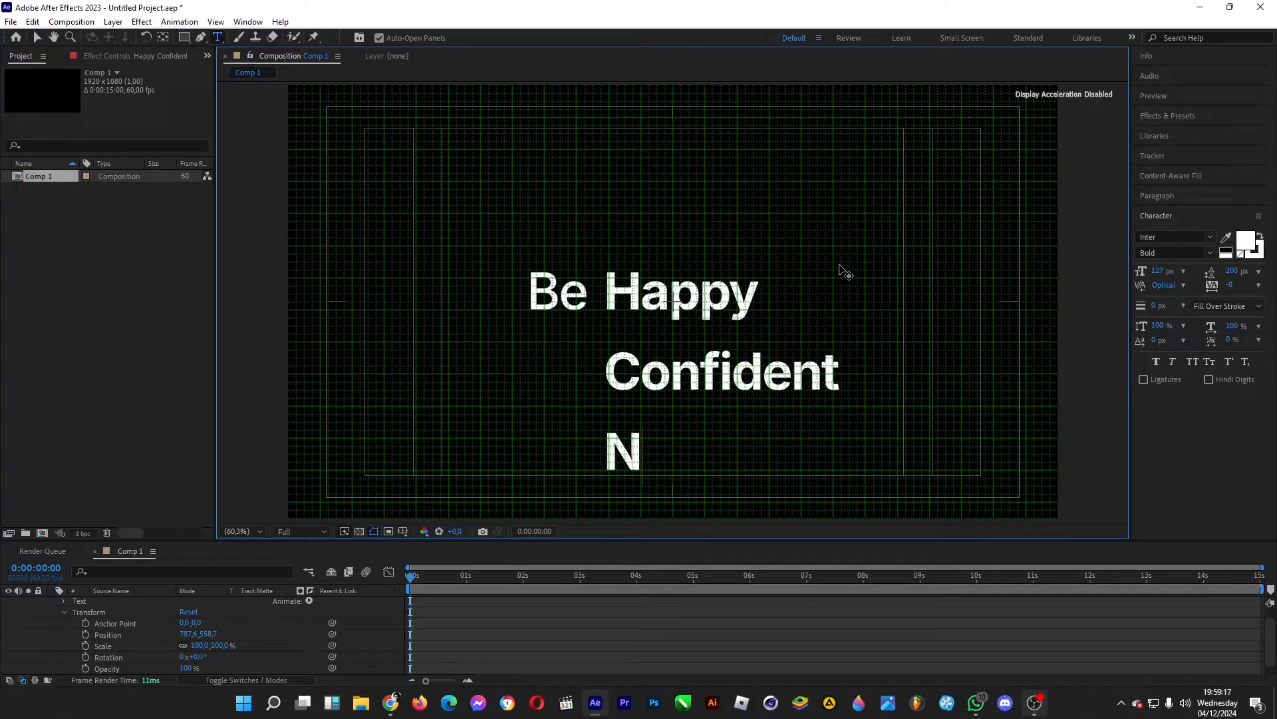
pyautogui.write('ice')
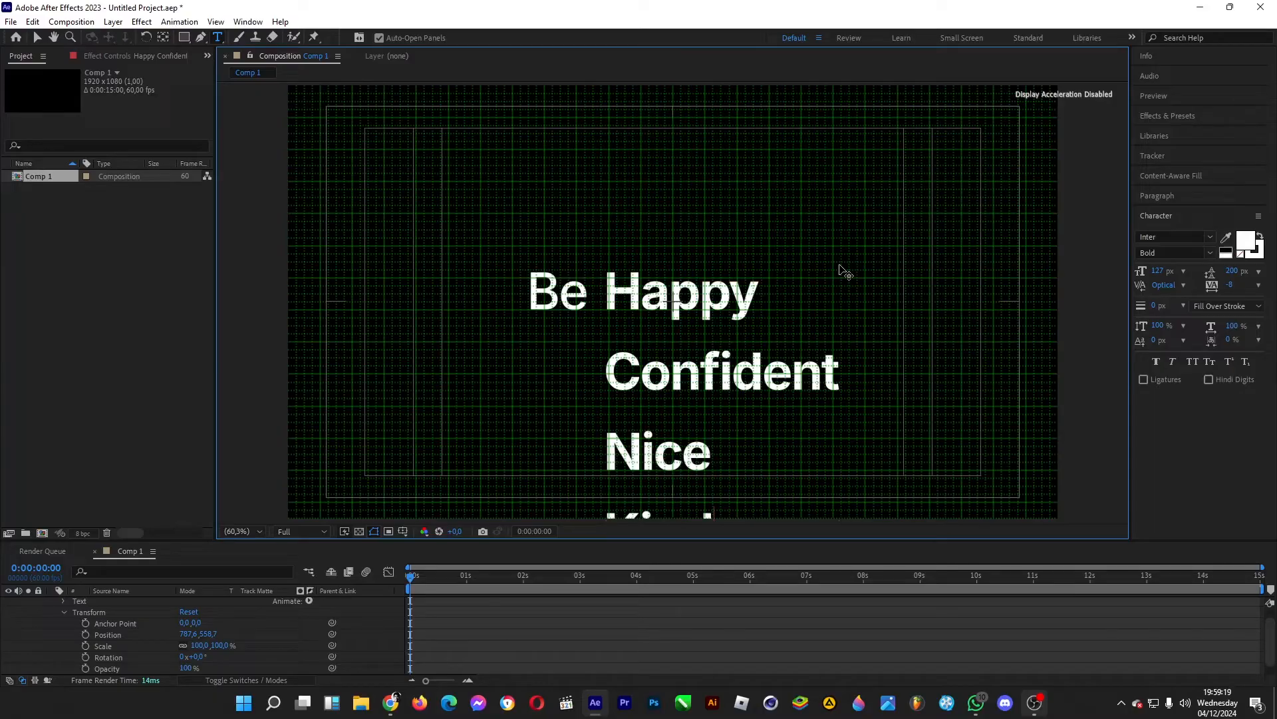
pyautogui.click(238, 530)
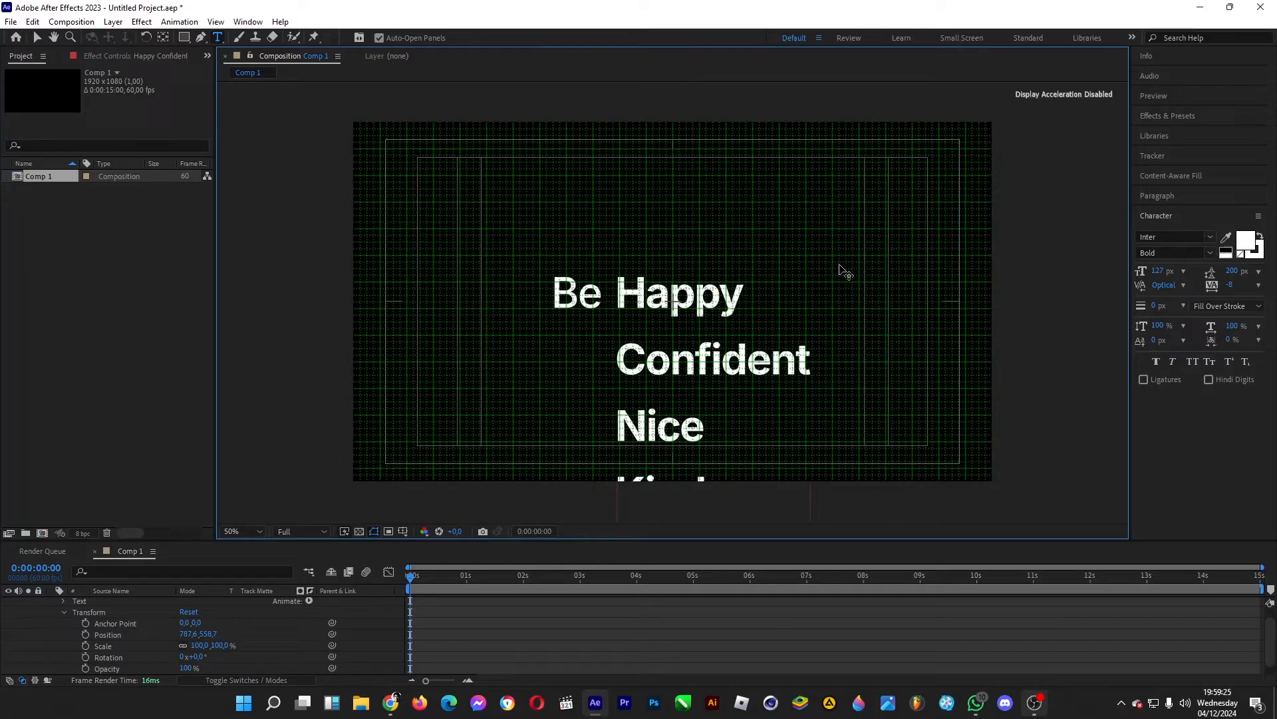
pyautogui.click(647, 293)
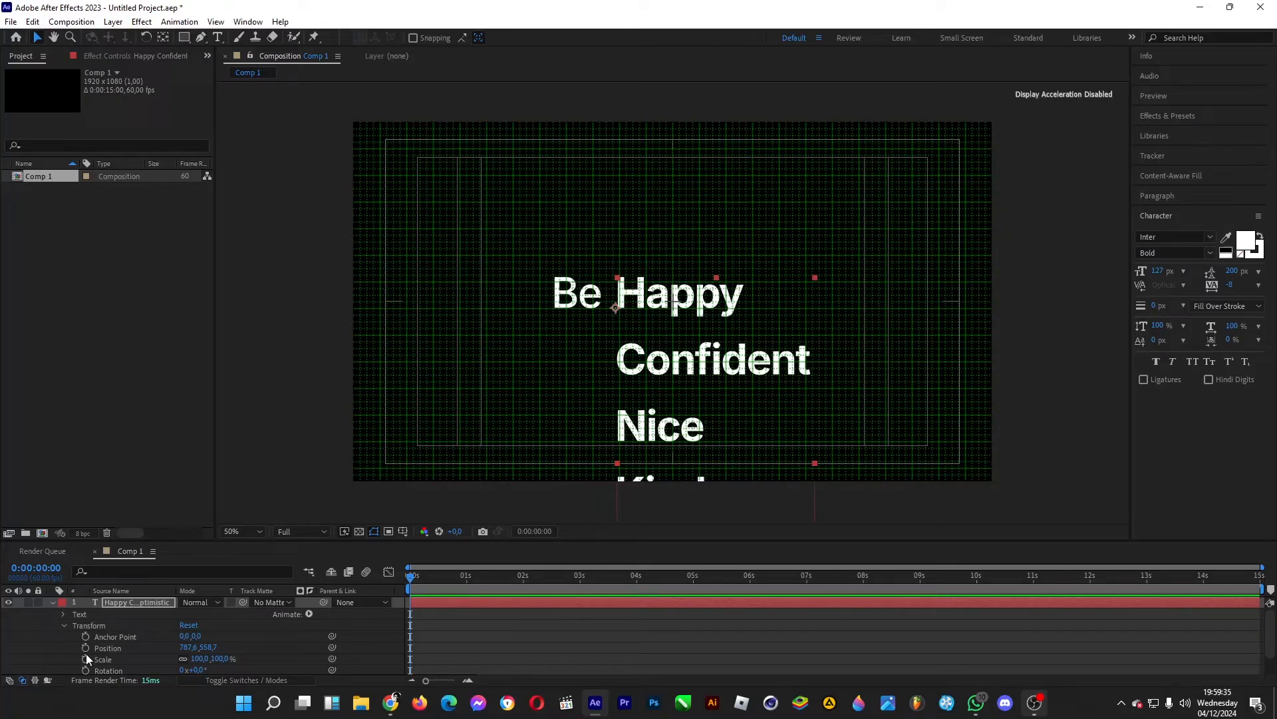
# Step: Keyframe Position each second so the word column steps upward, back to Happy at 12 s
pyautogui.click(84, 646)
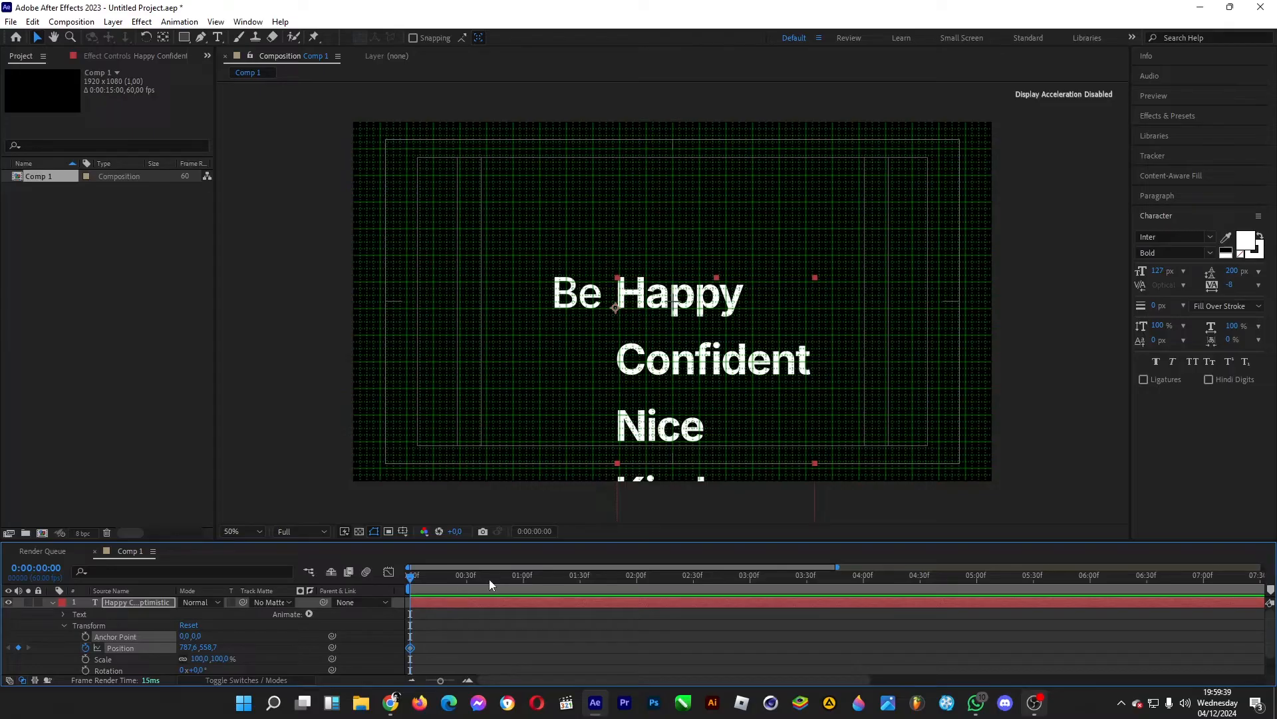
pyautogui.click(522, 574)
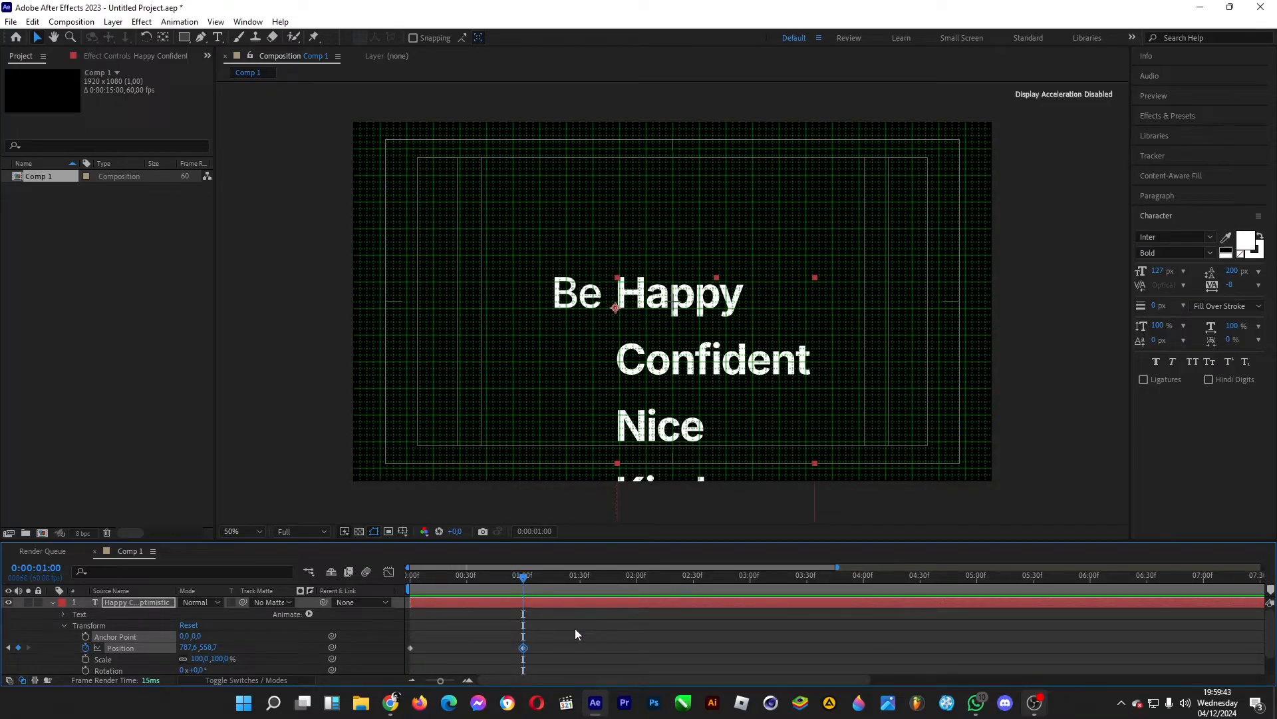
pyautogui.moveTo(638, 584)
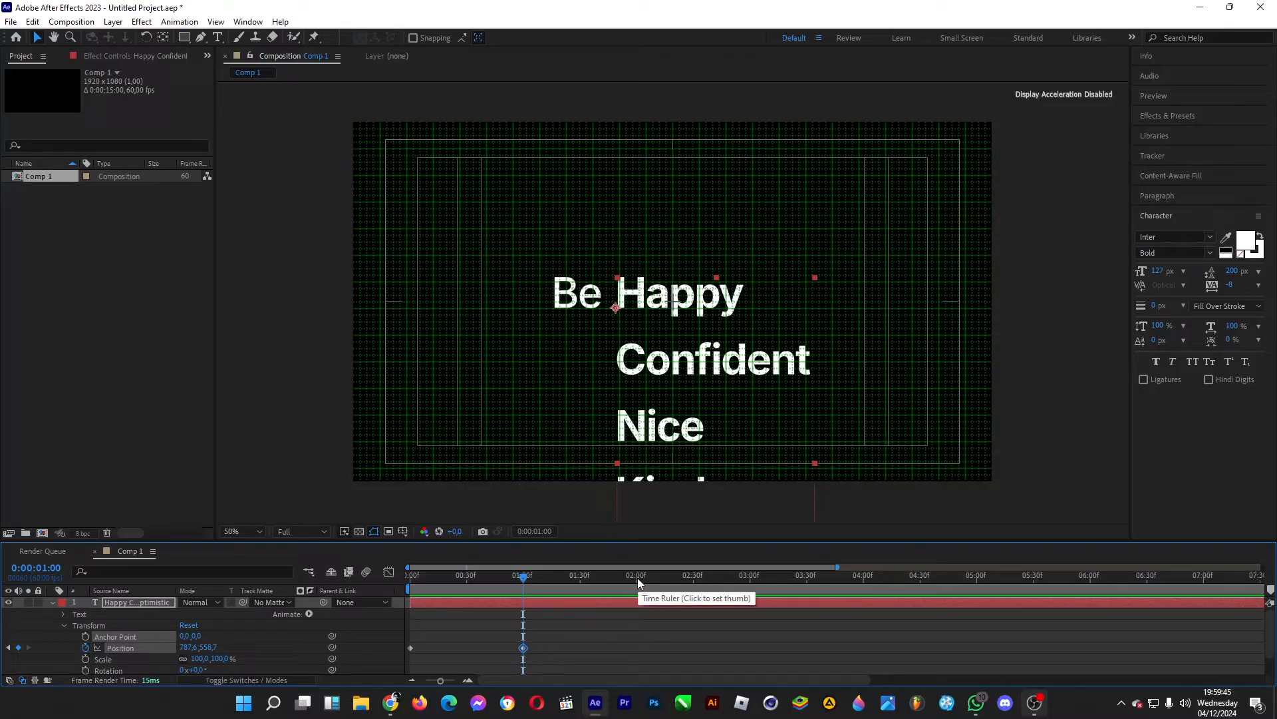
pyautogui.click(636, 574)
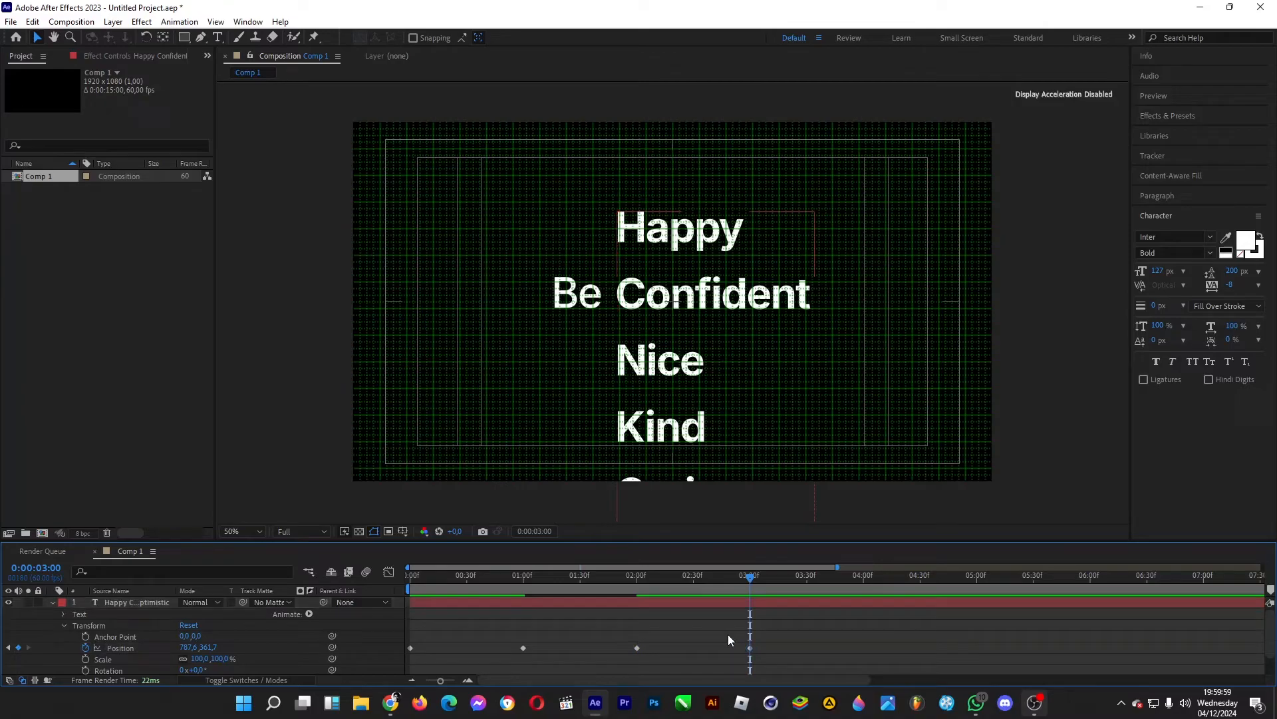
pyautogui.moveTo(863, 584)
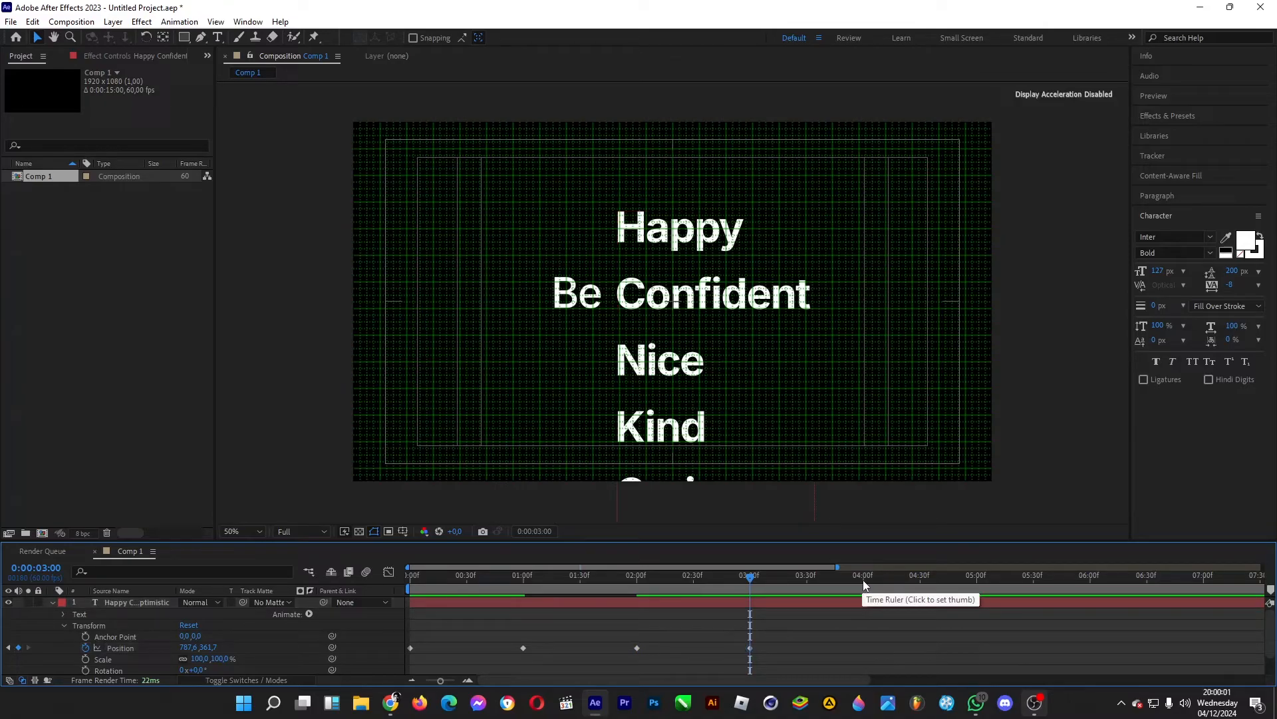
pyautogui.click(863, 575)
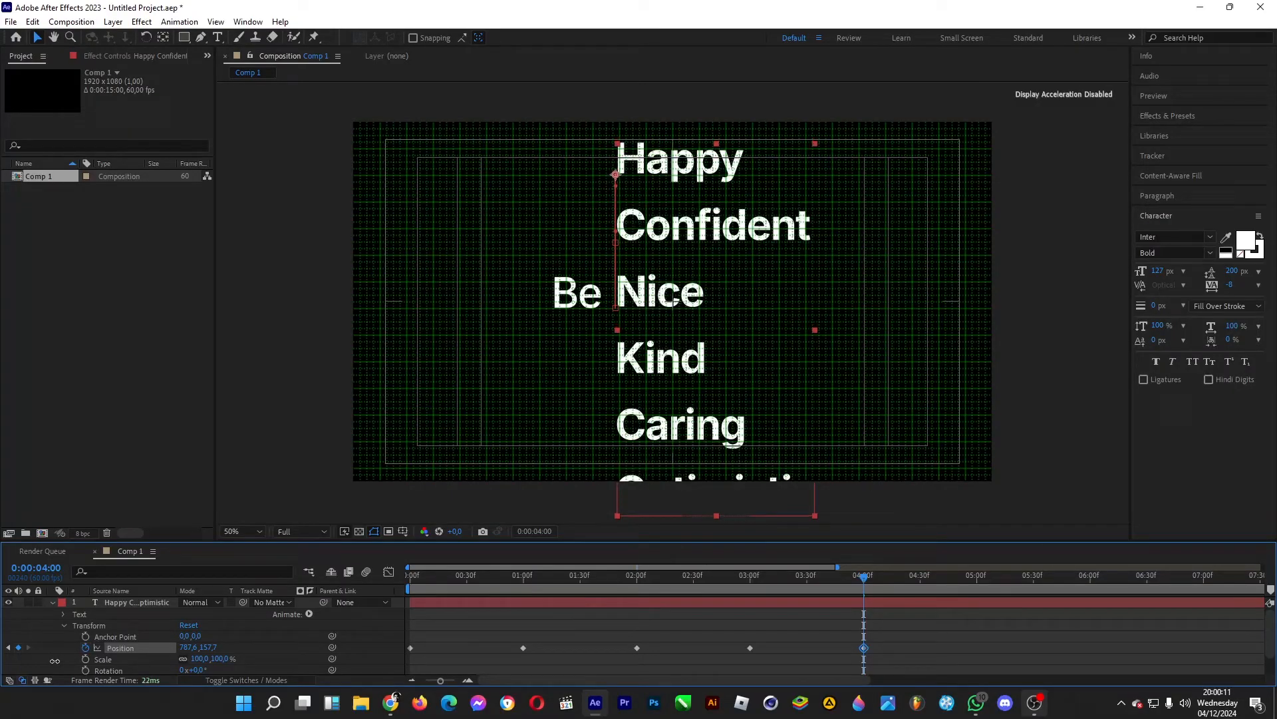
pyautogui.doubleClick(137, 601)
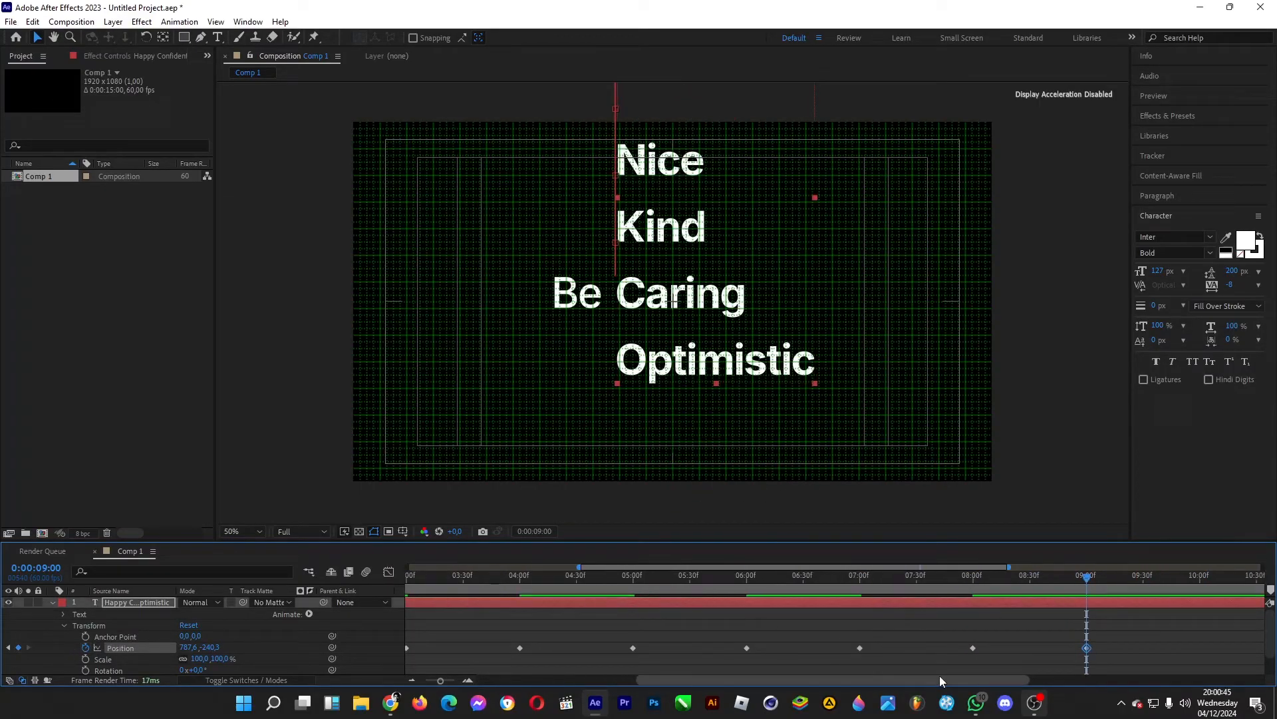
pyautogui.click(1088, 574)
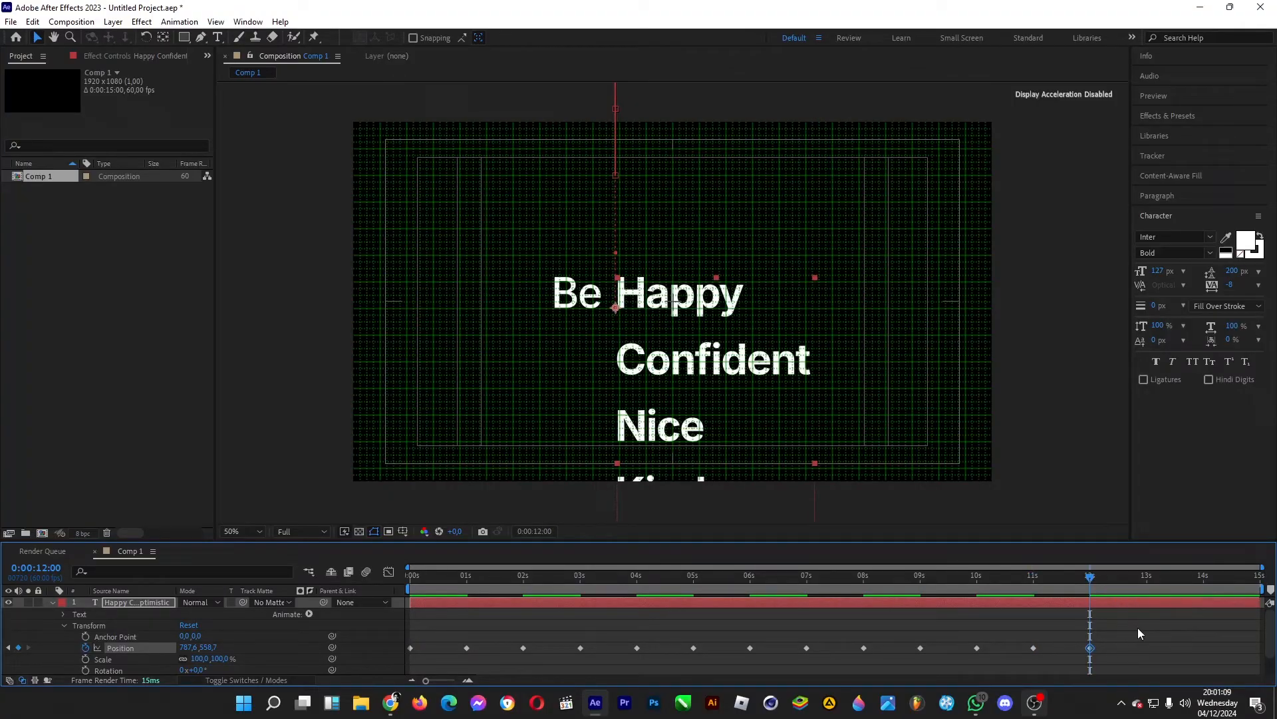
pyautogui.moveTo(1014, 626)
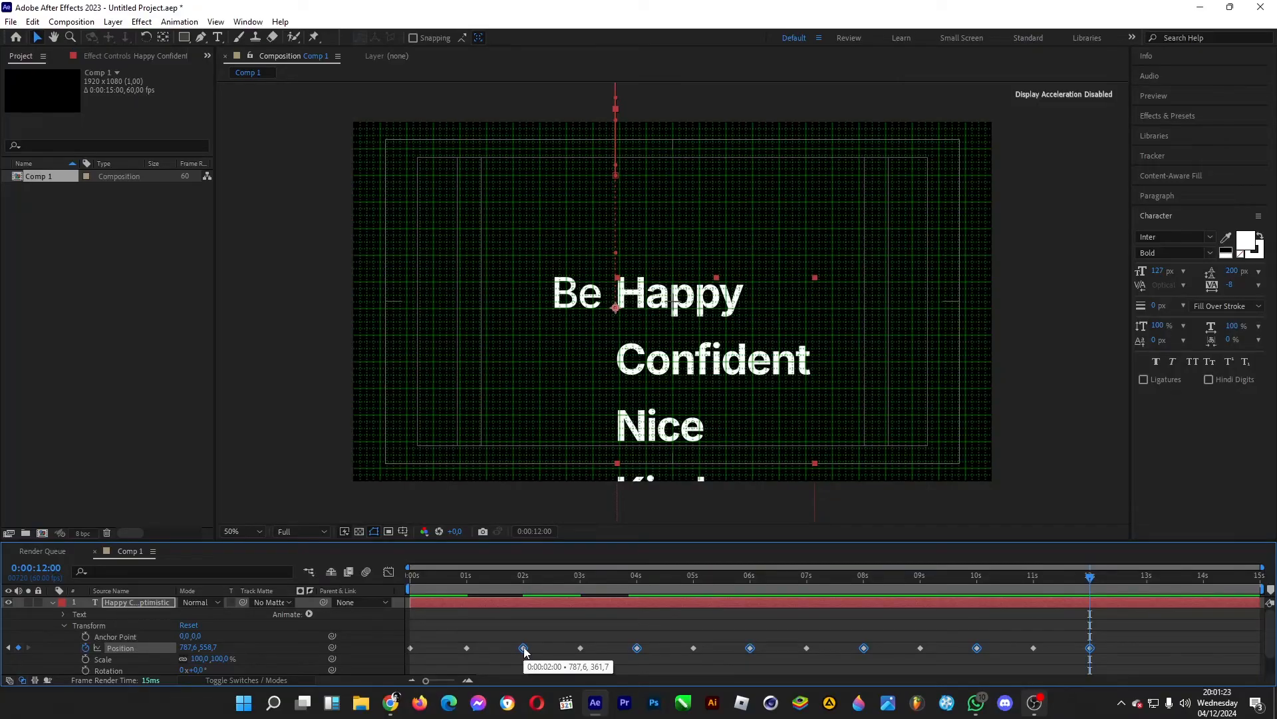
# Step: Ease the word column's position keyframes with a new Keyframe Velocity influence
pyautogui.rightClick(524, 647)
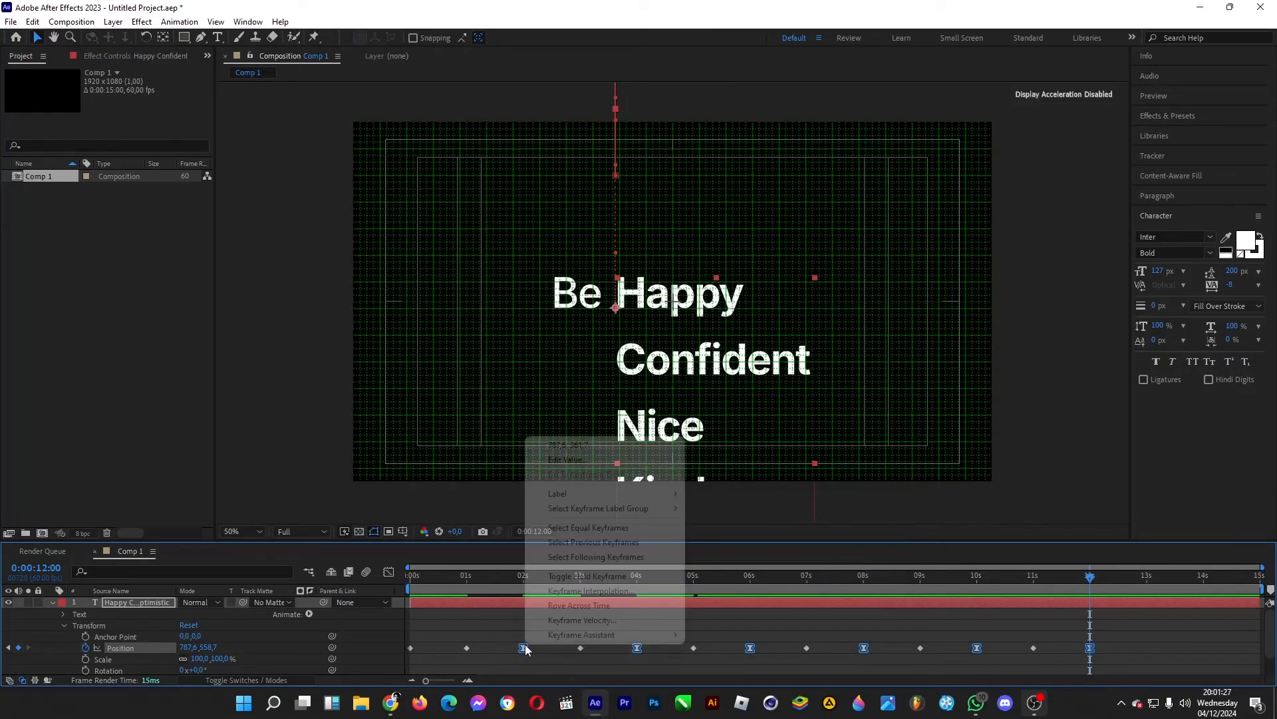
pyautogui.click(581, 620)
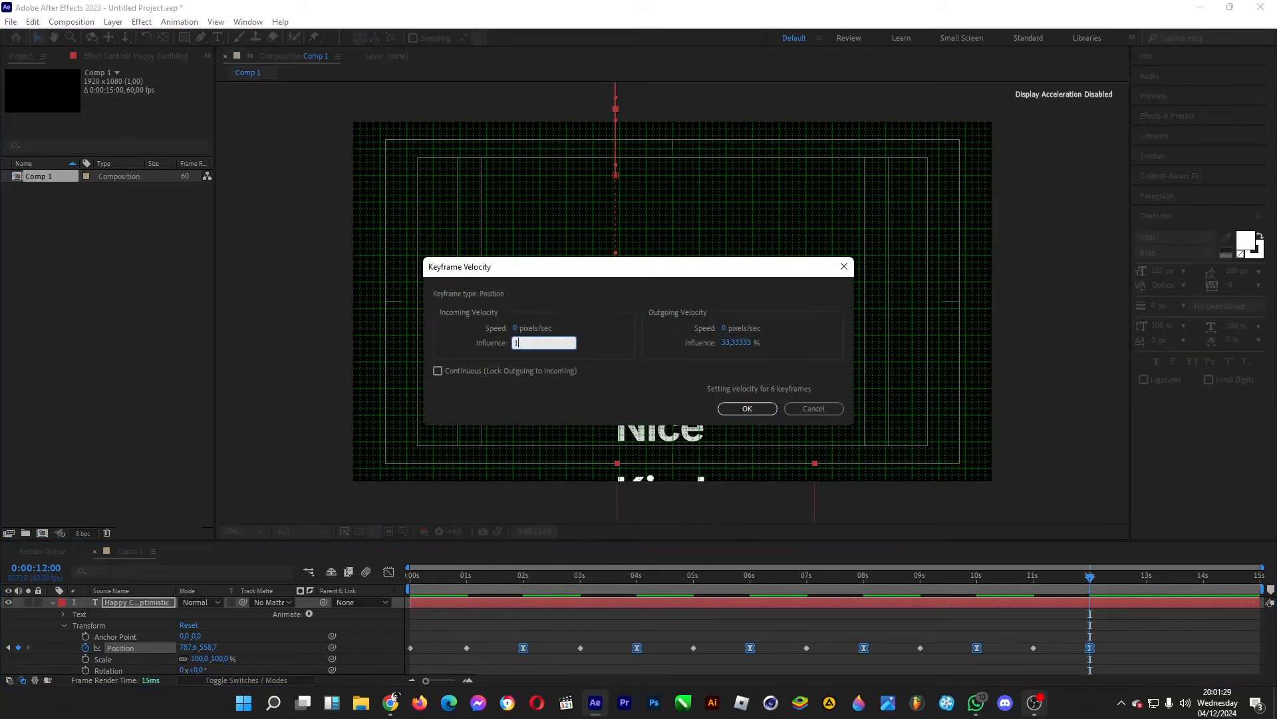
pyautogui.click(745, 407)
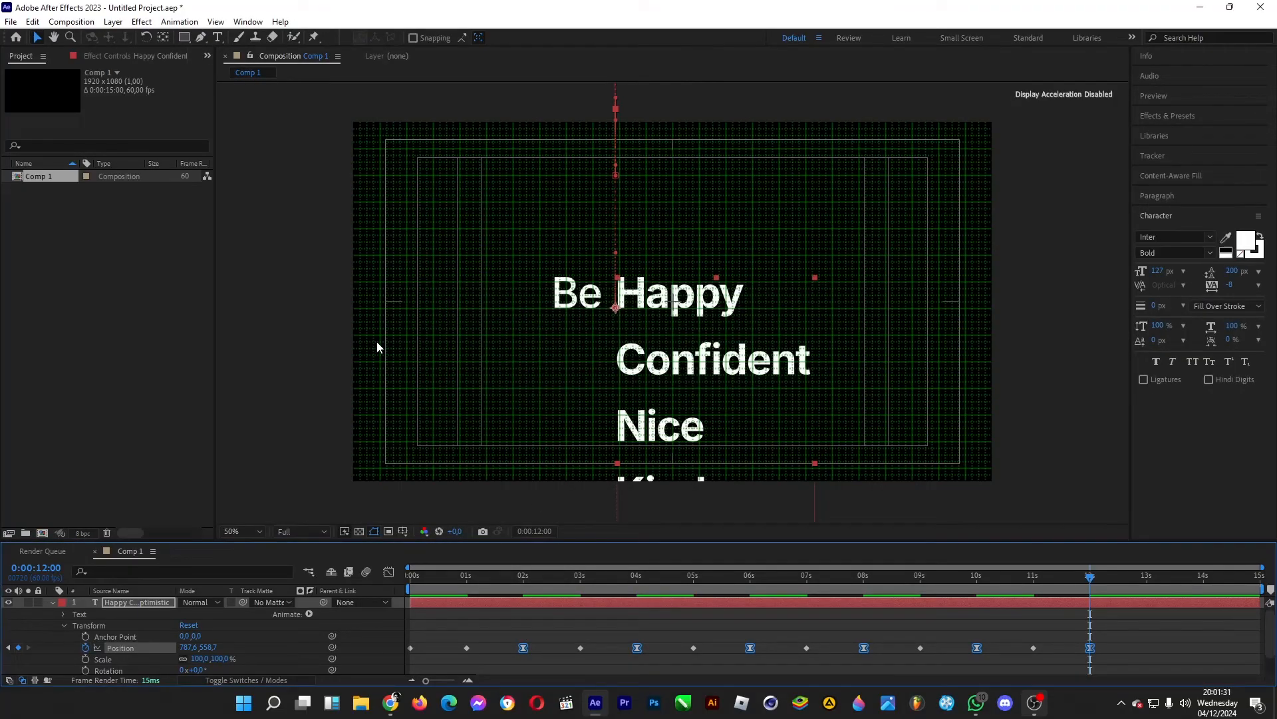
pyautogui.click(864, 281)
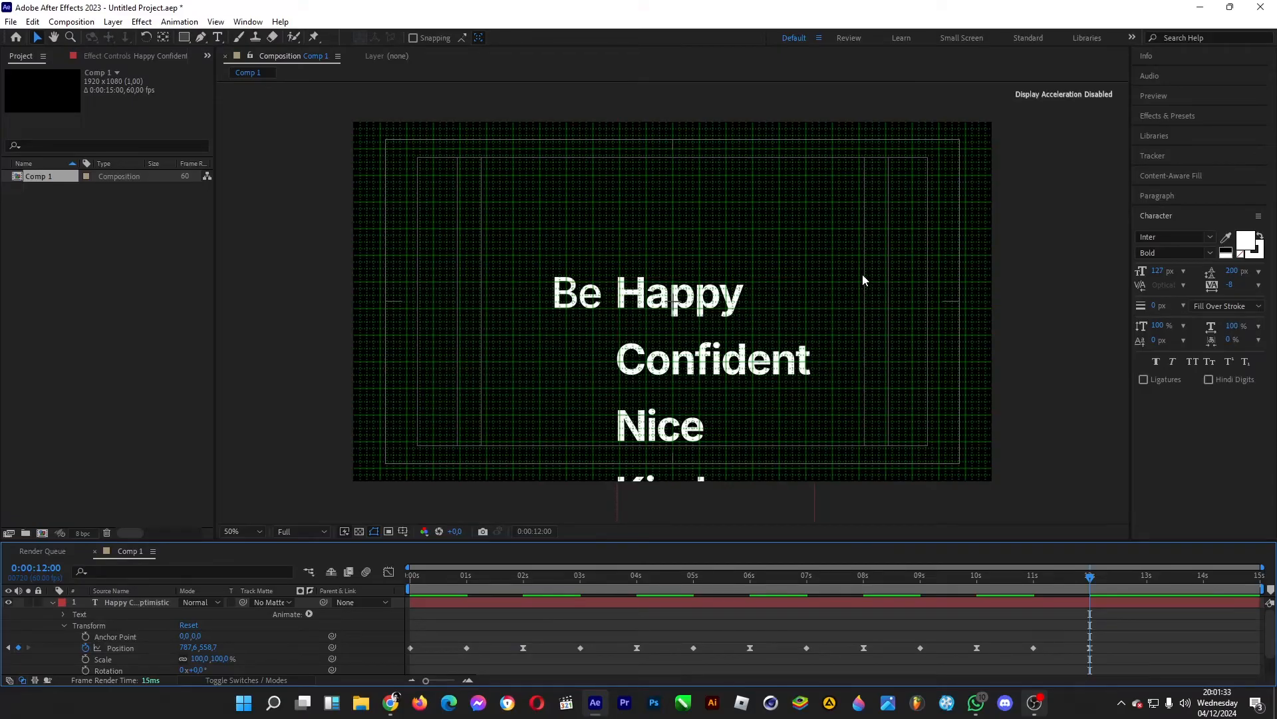
pyautogui.moveTo(821, 247)
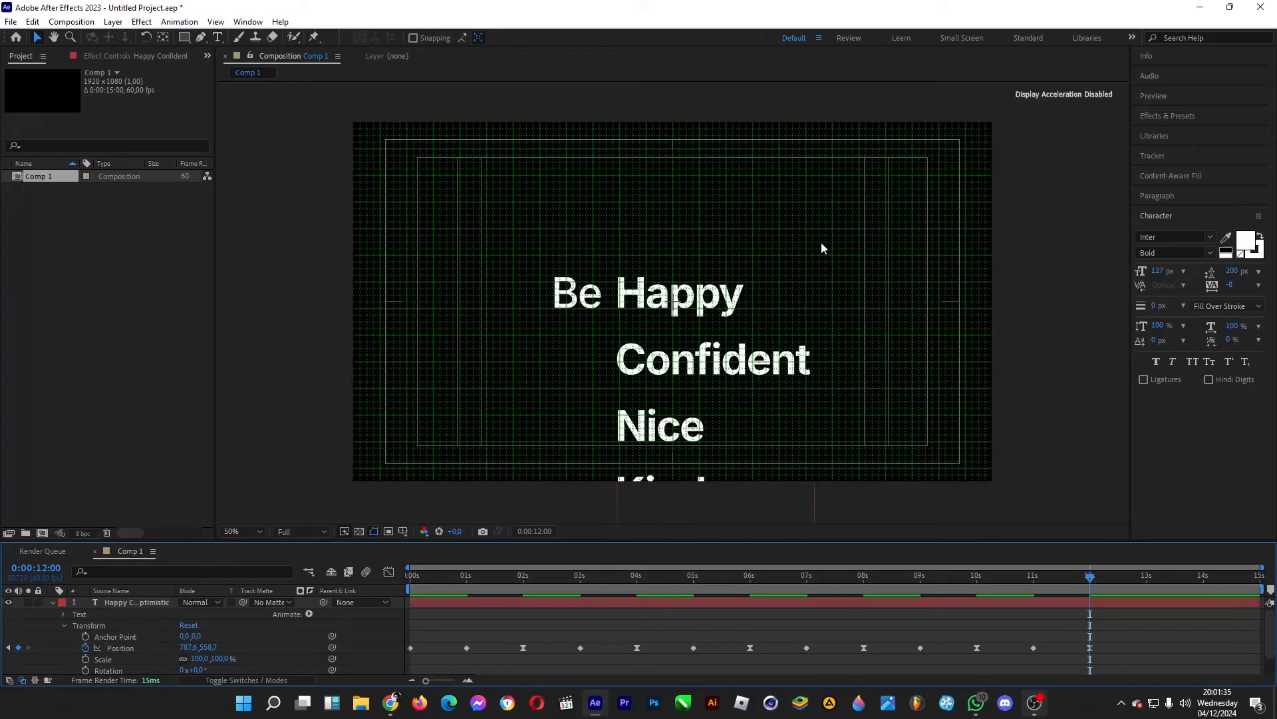
# Step: Pre-compose the adjectives layer into its own composition
pyautogui.rightClick(131, 603)
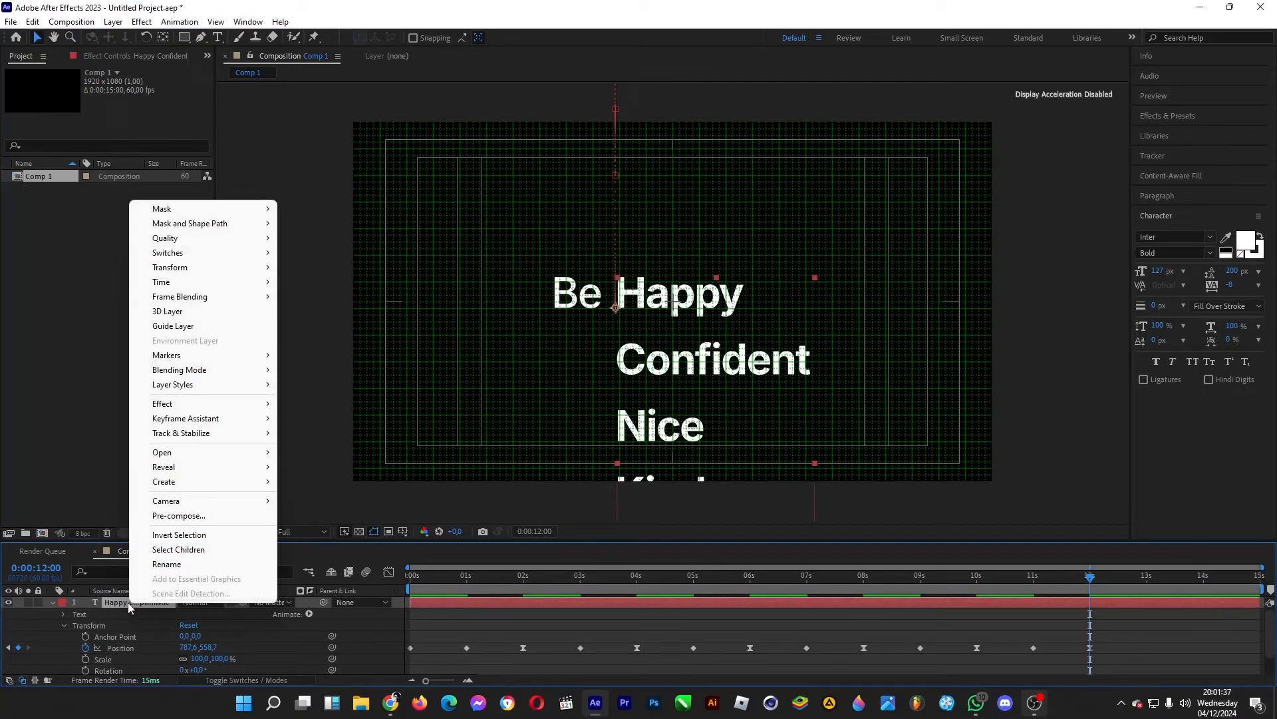
pyautogui.click(178, 515)
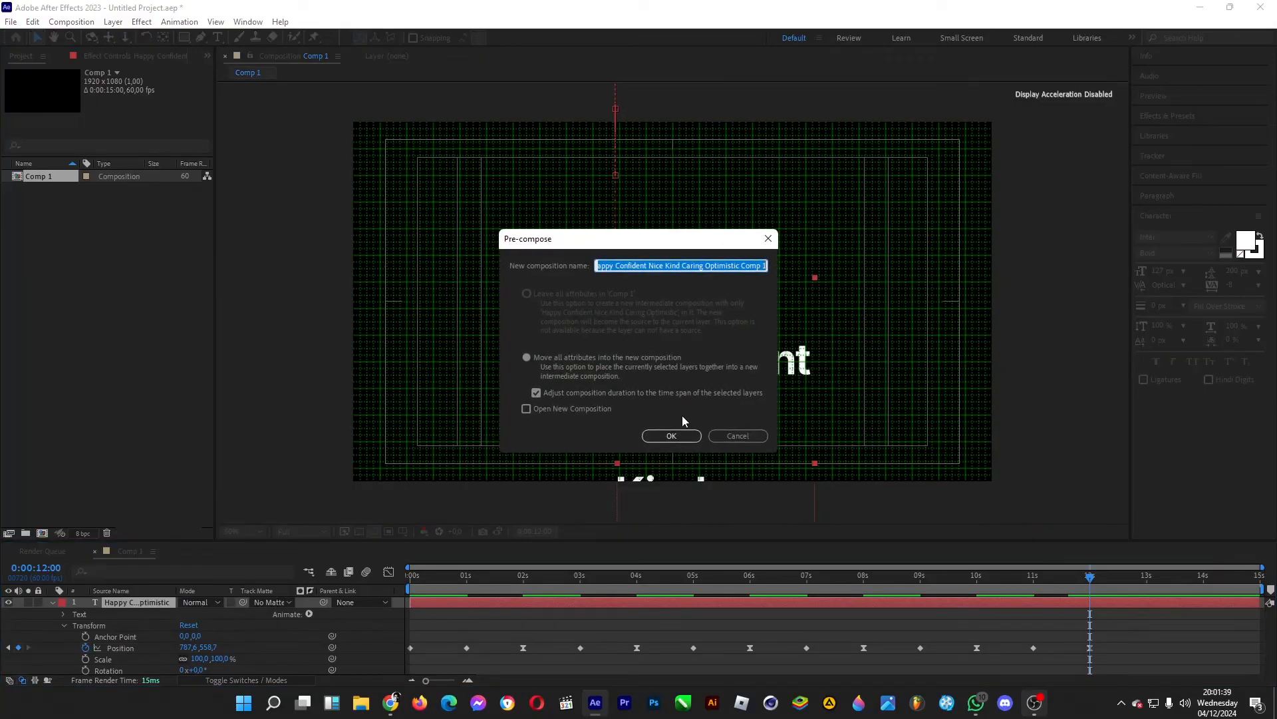
pyautogui.click(671, 435)
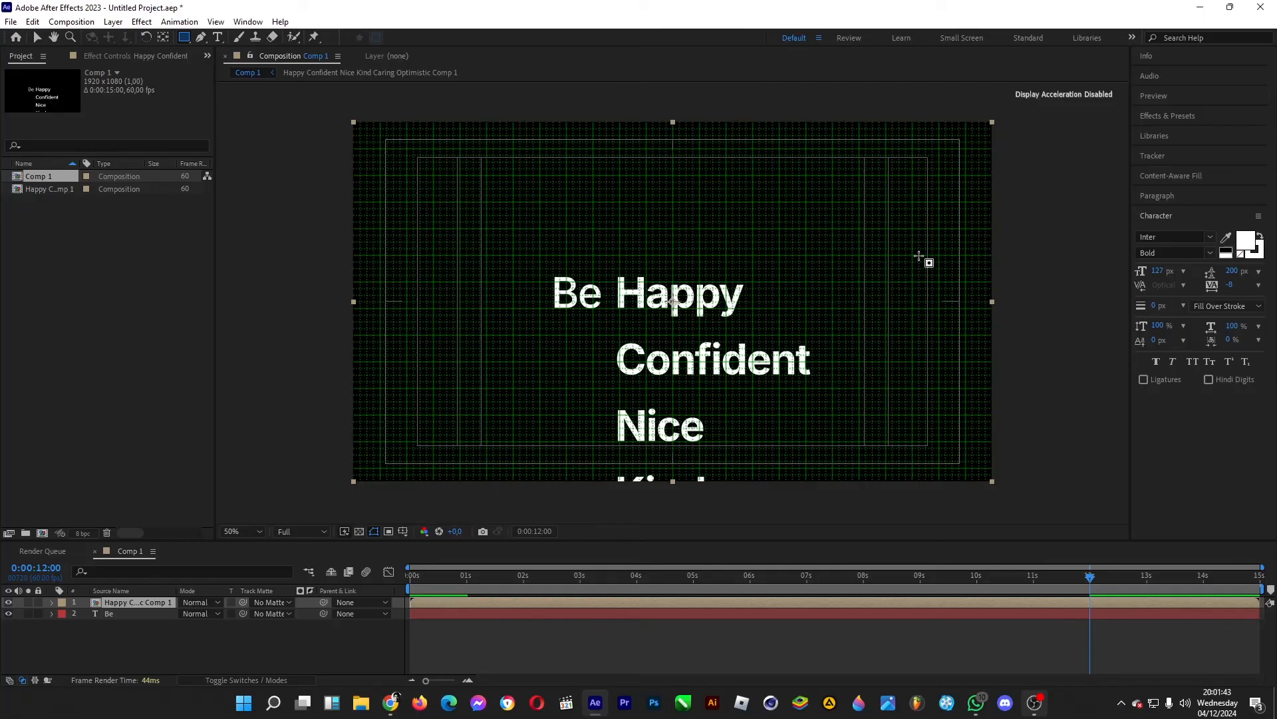
pyautogui.moveTo(593, 269)
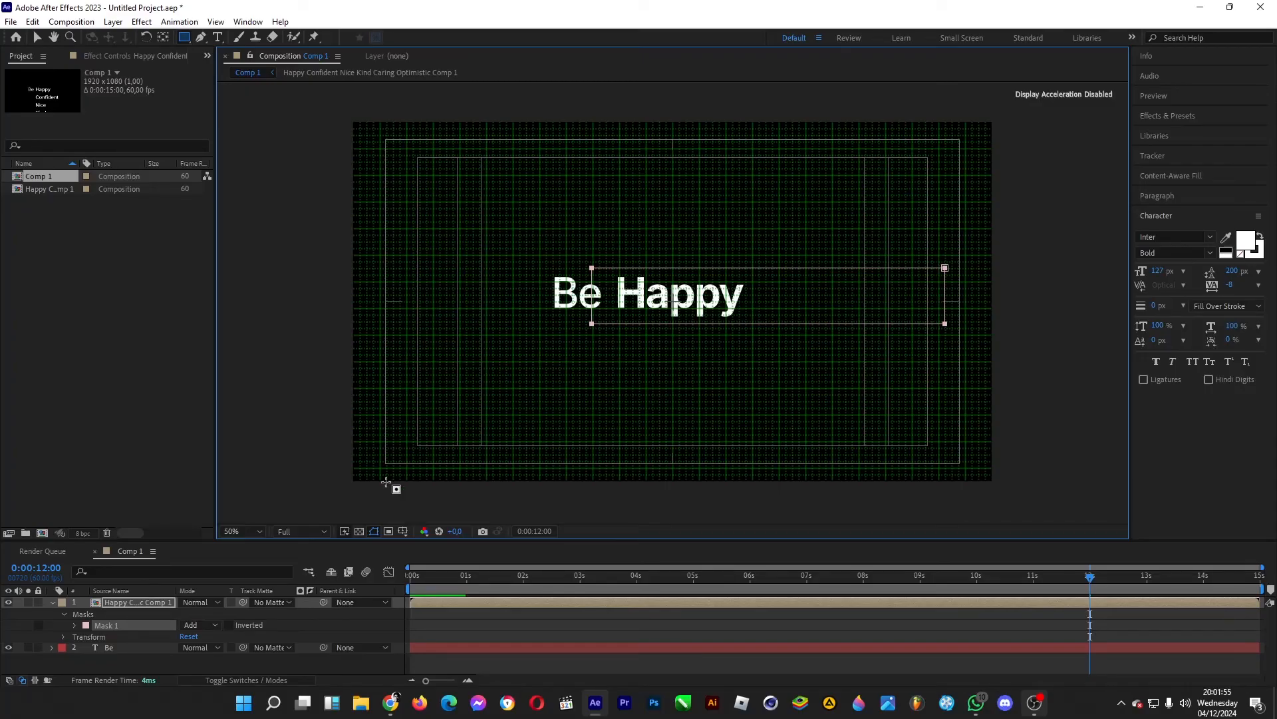
# Step: Expand the Mask 1 properties on the pre-composed word layer
pyautogui.click(74, 624)
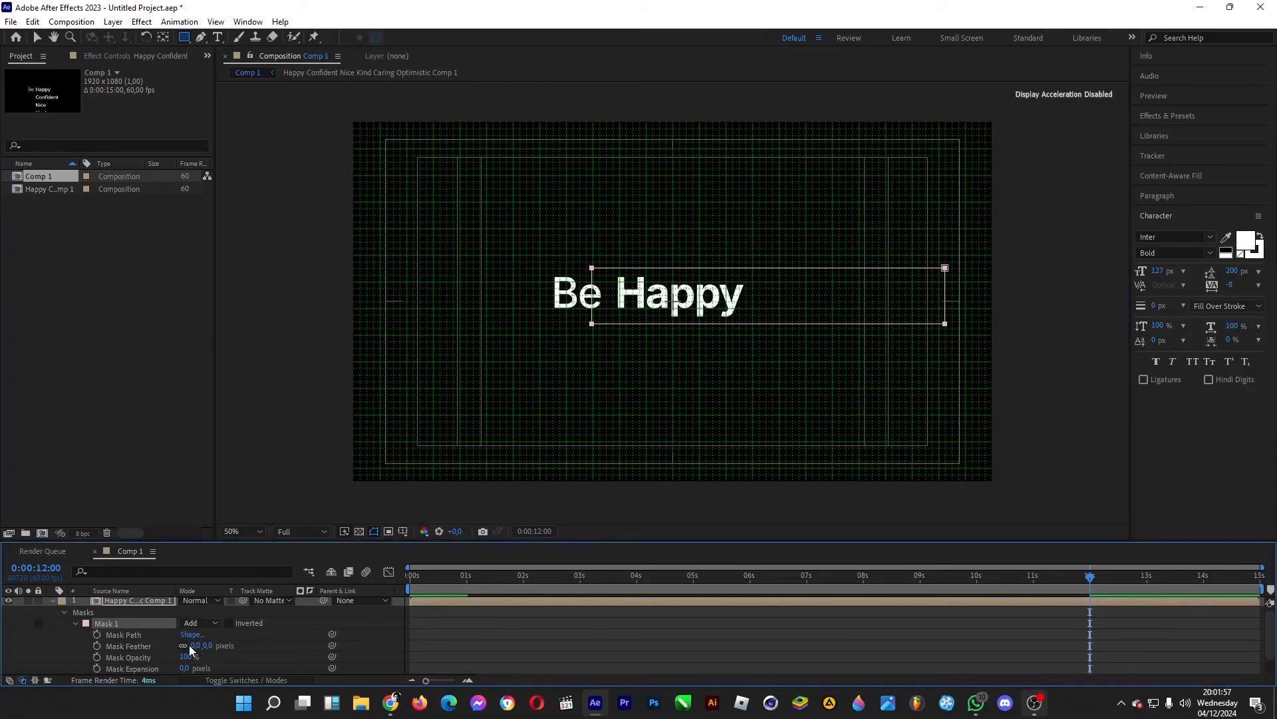